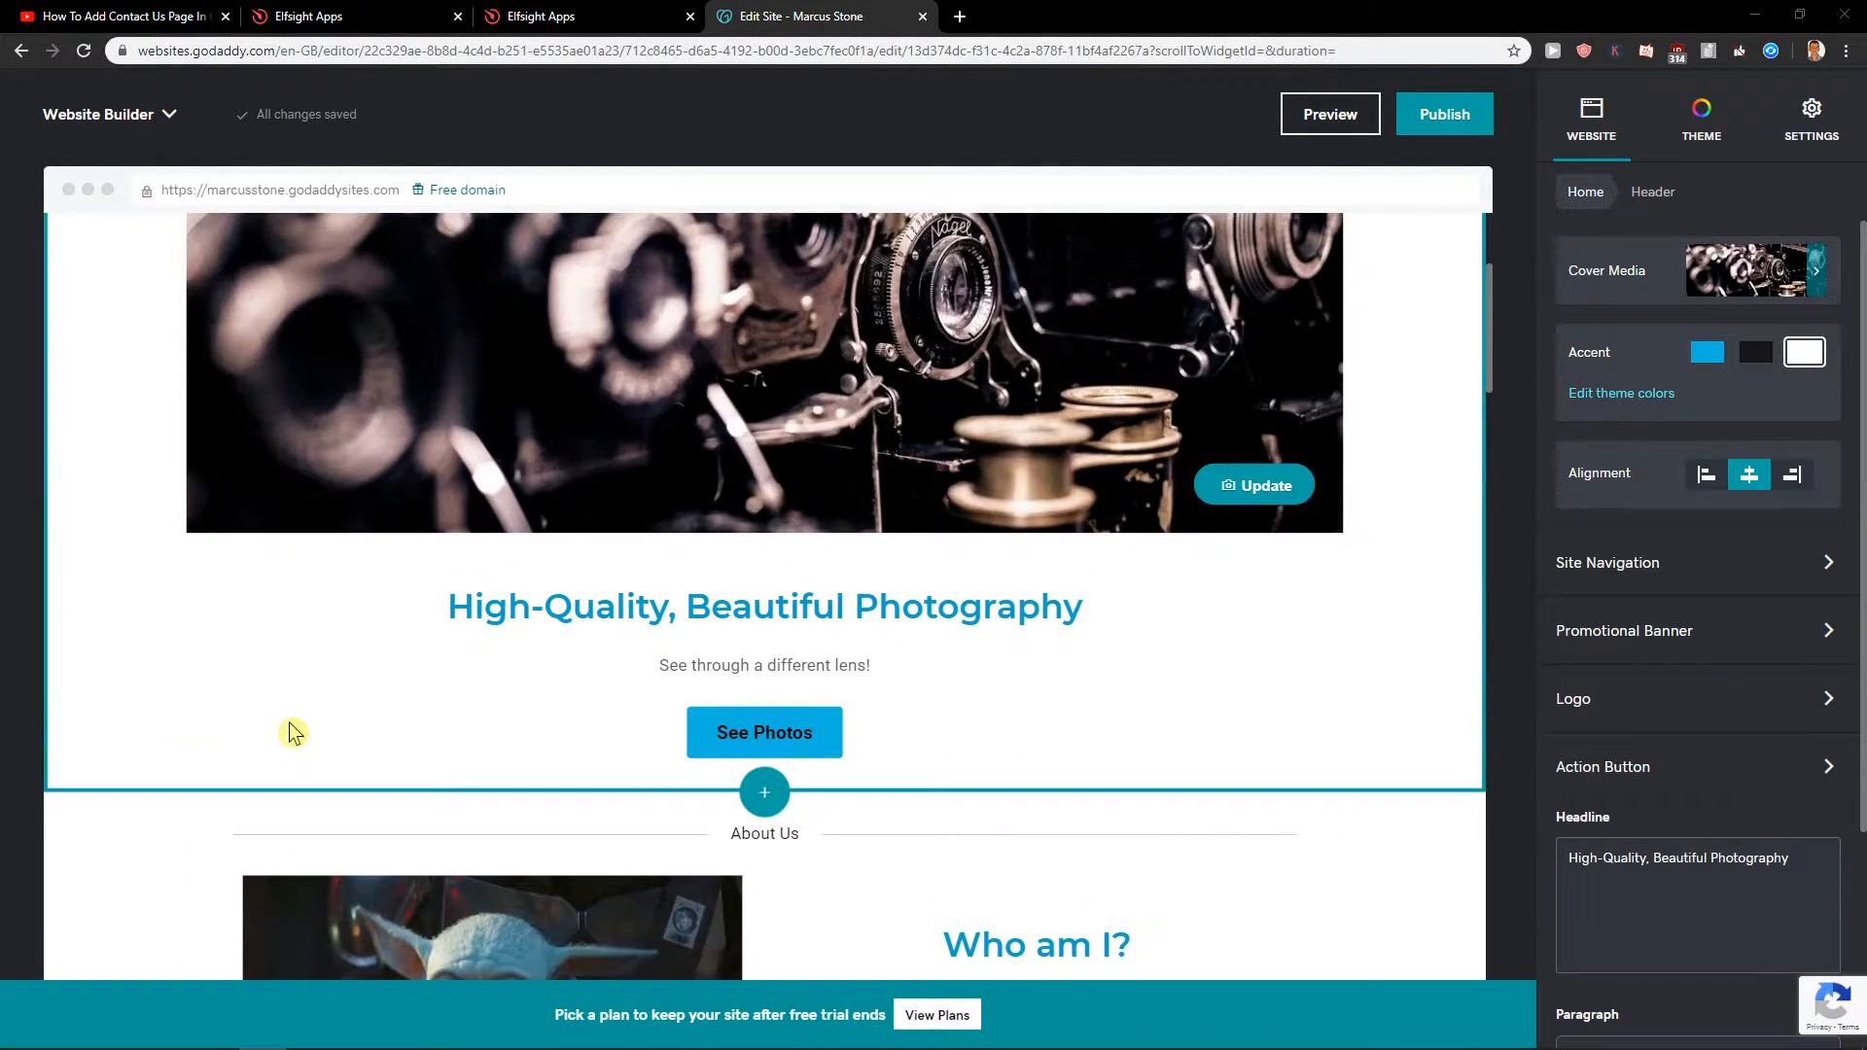
Return to the tutorial video and follow the elfsight.com link in its description
{"action": "scroll", "scroll_direction": "down", "scroll_amount": 3}
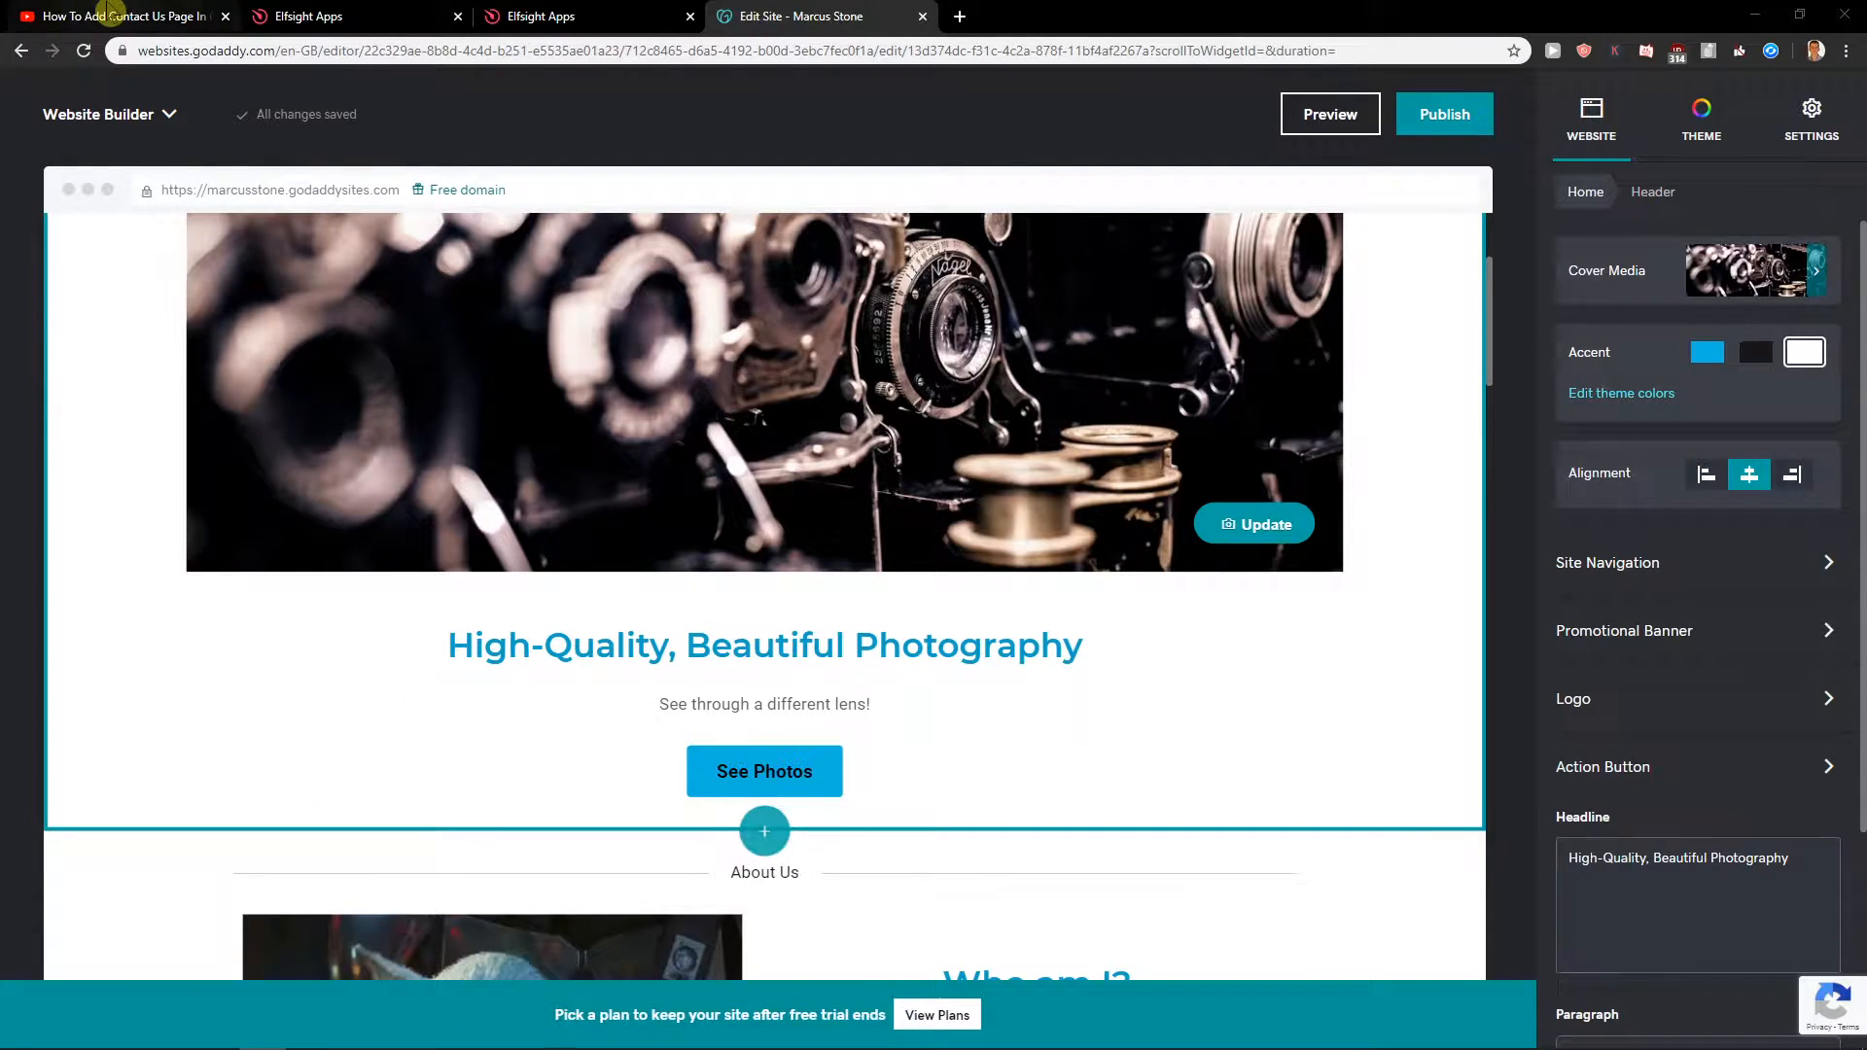
{"action": "left_click", "coordinate": [119, 16]}
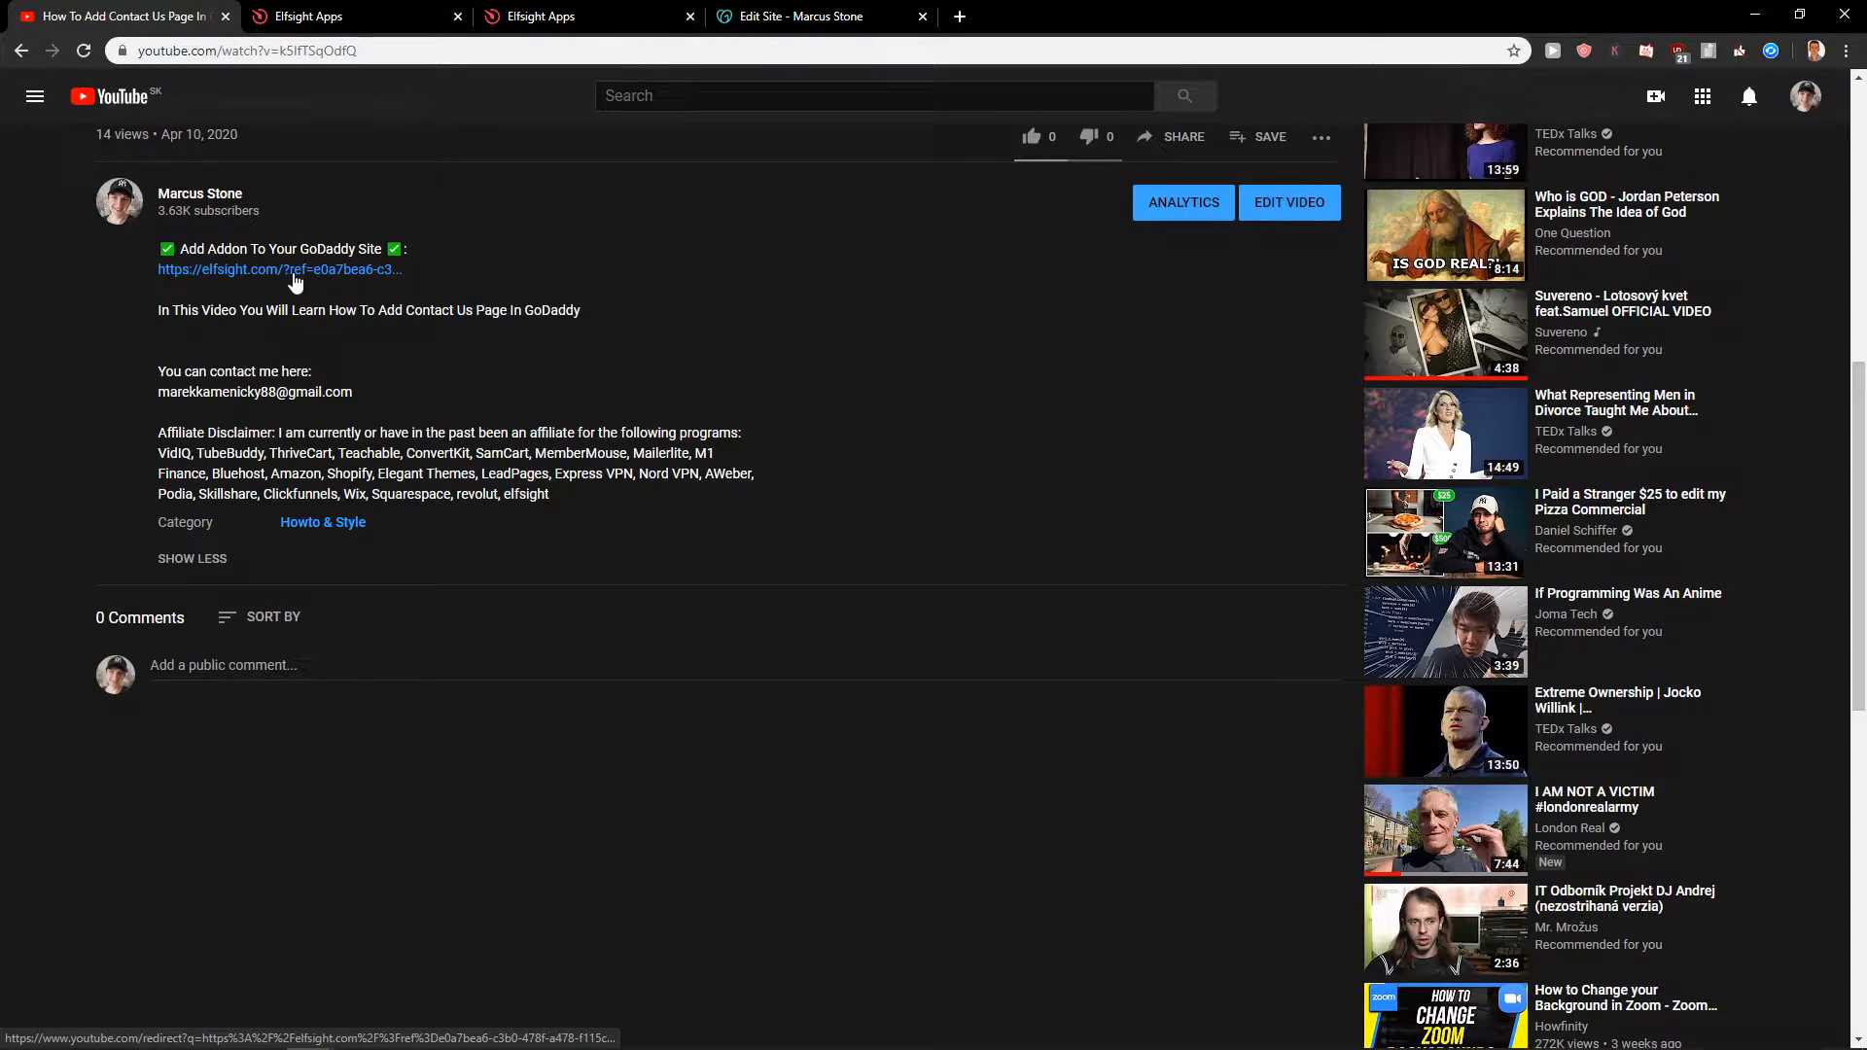
{"action": "left_click", "coordinate": [282, 269]}
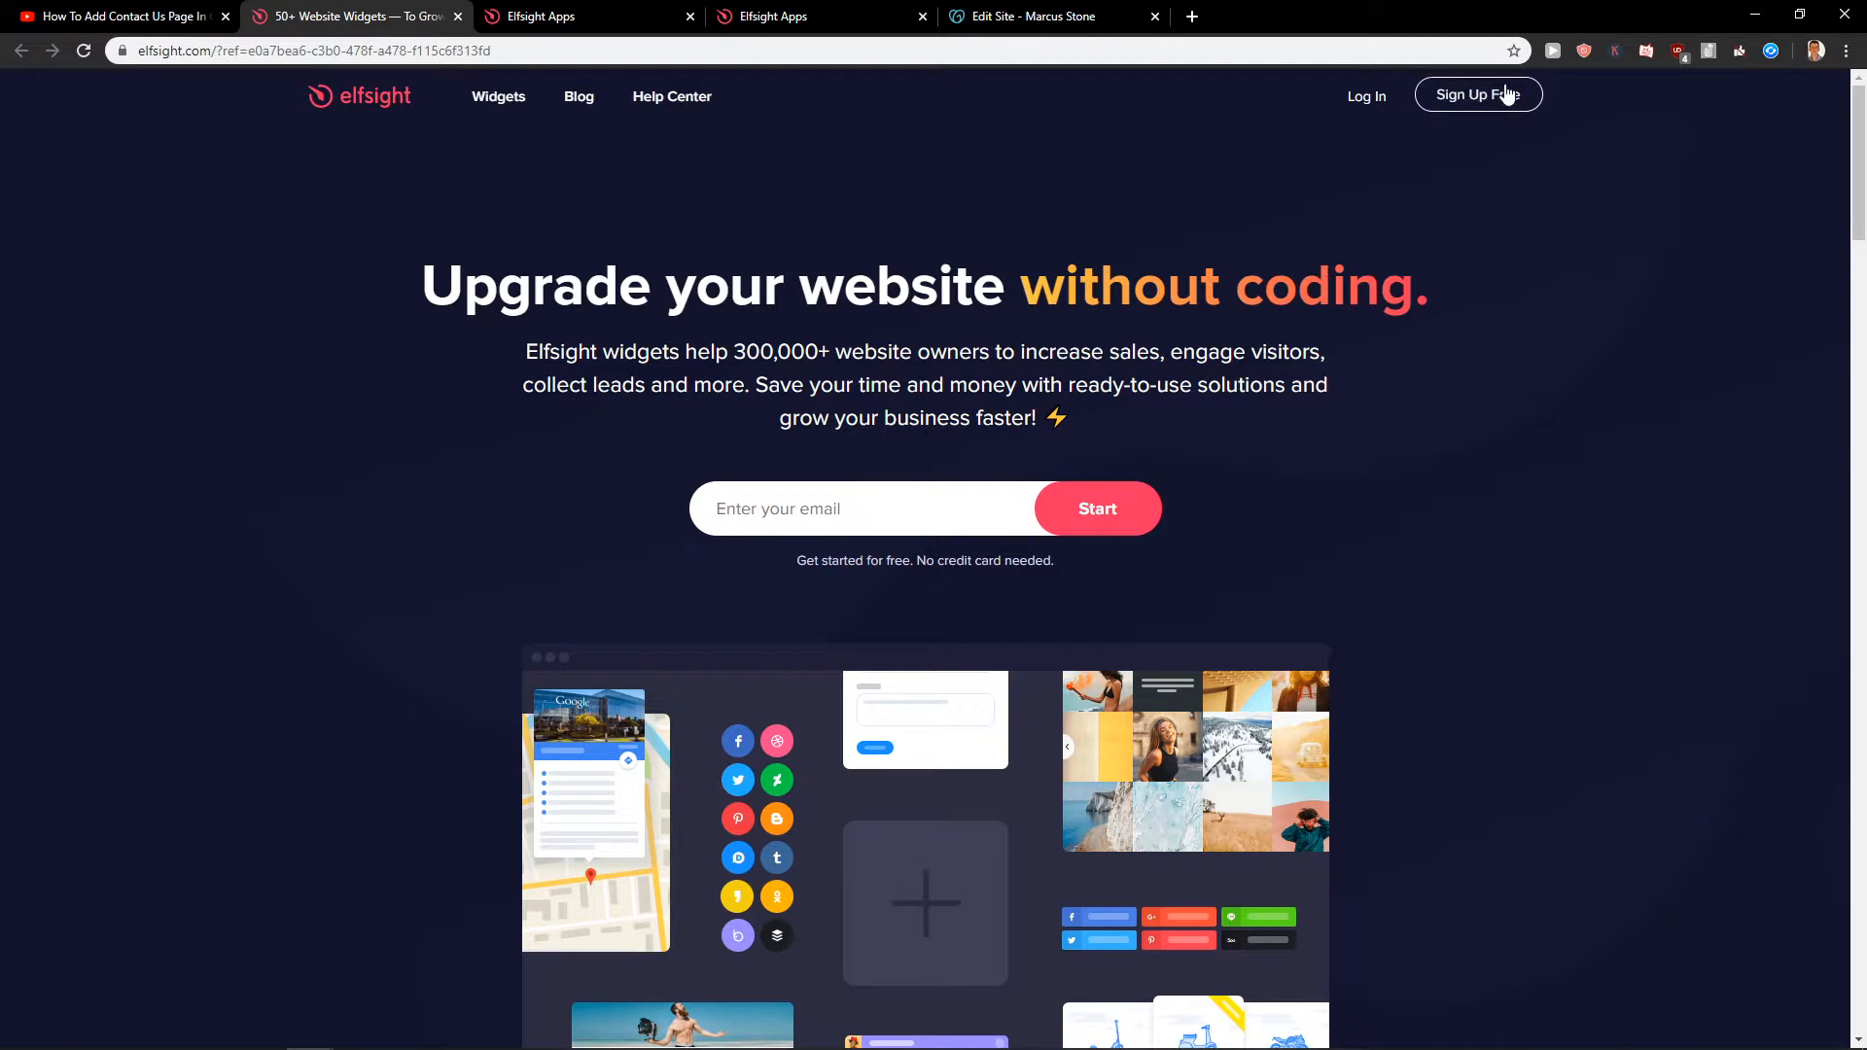
Go through Sign Up Free, then log in to reach My applications
{"action": "left_click", "coordinate": [1478, 95]}
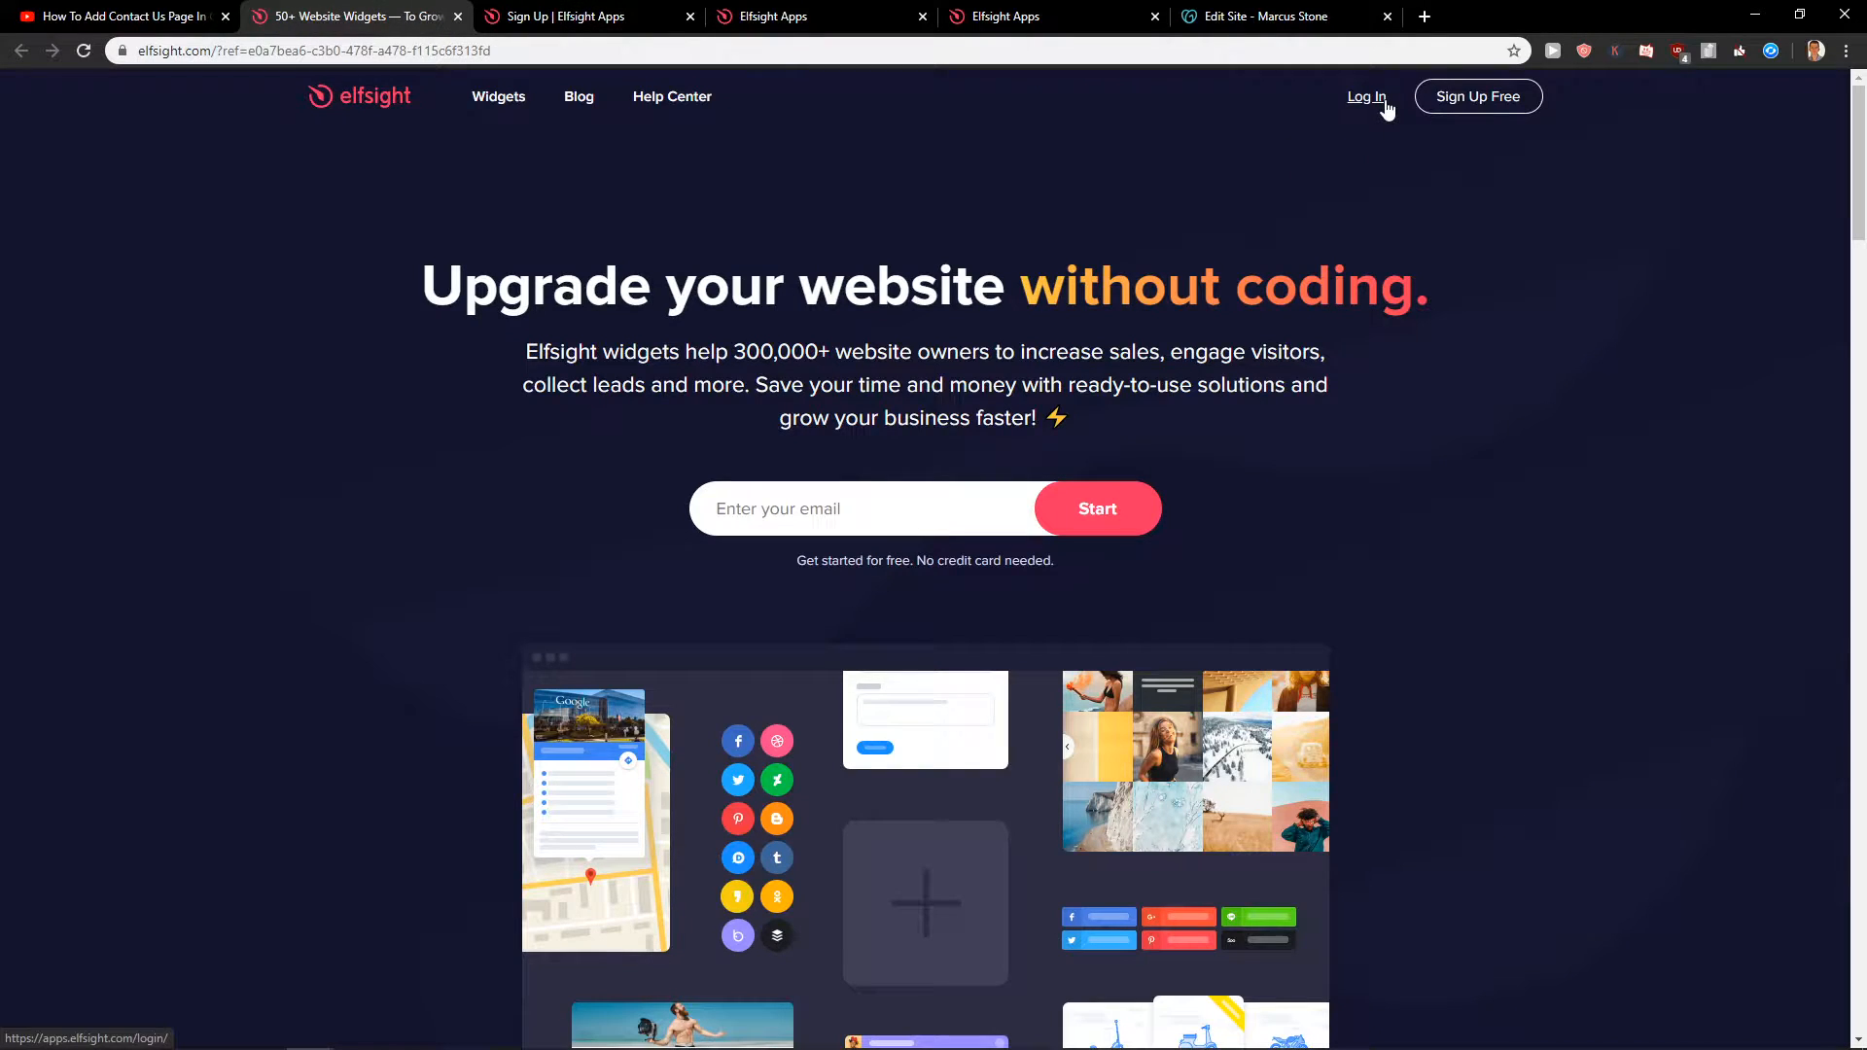
{"action": "left_click", "coordinate": [1365, 96]}
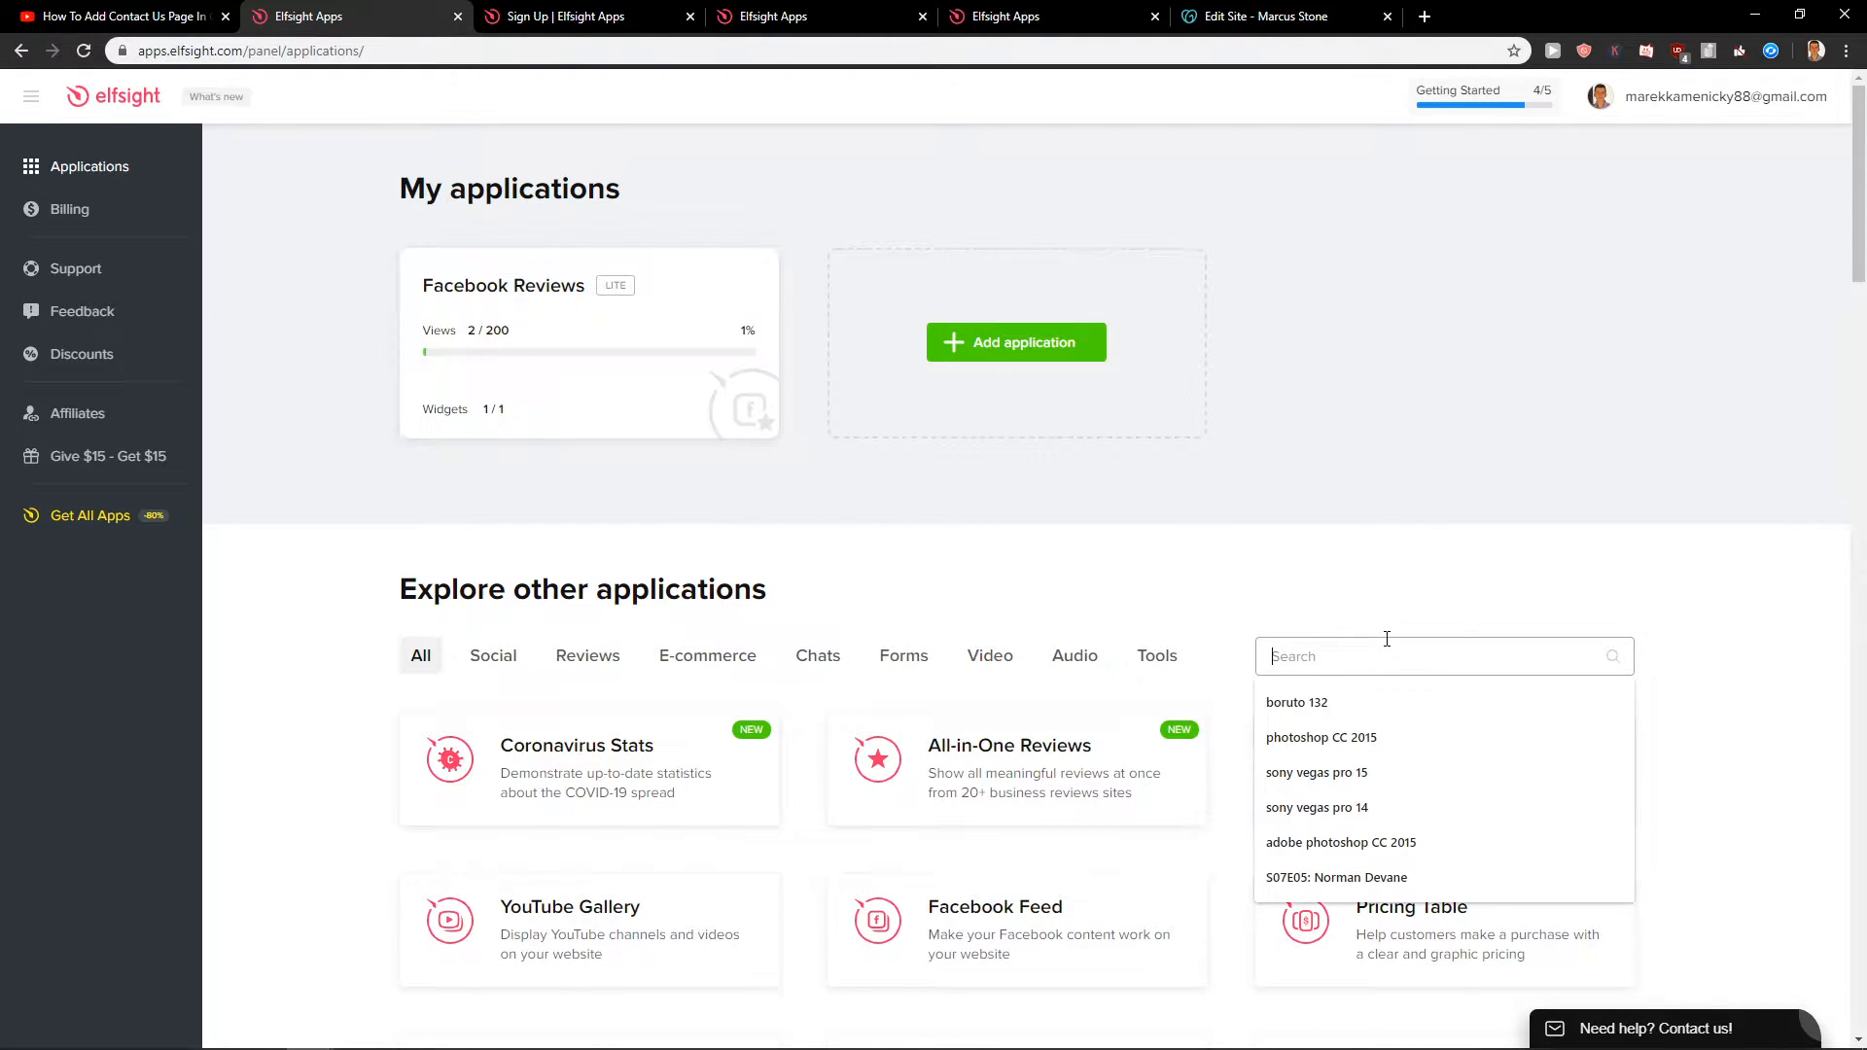
Search applications for 'pricing' and create a Pricing Table widget
{"action": "type", "text": "pricing"}
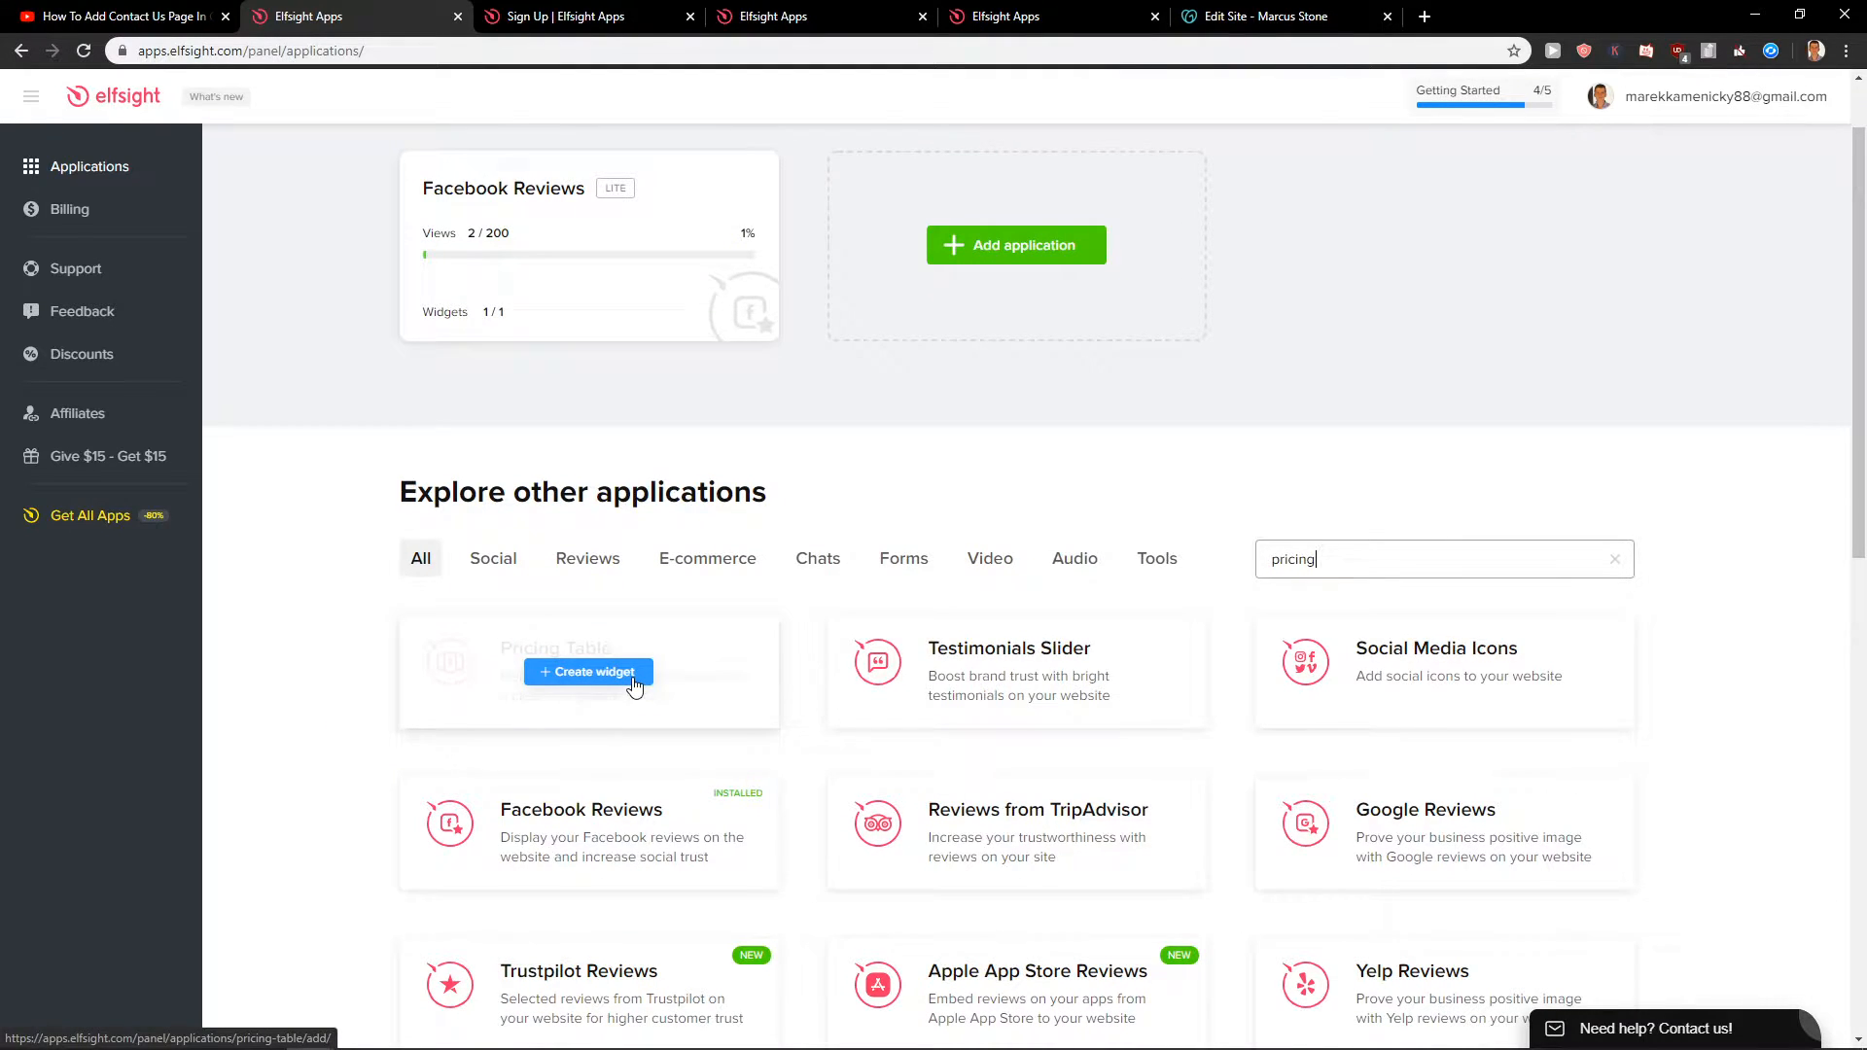
{"action": "left_click", "coordinate": [585, 672]}
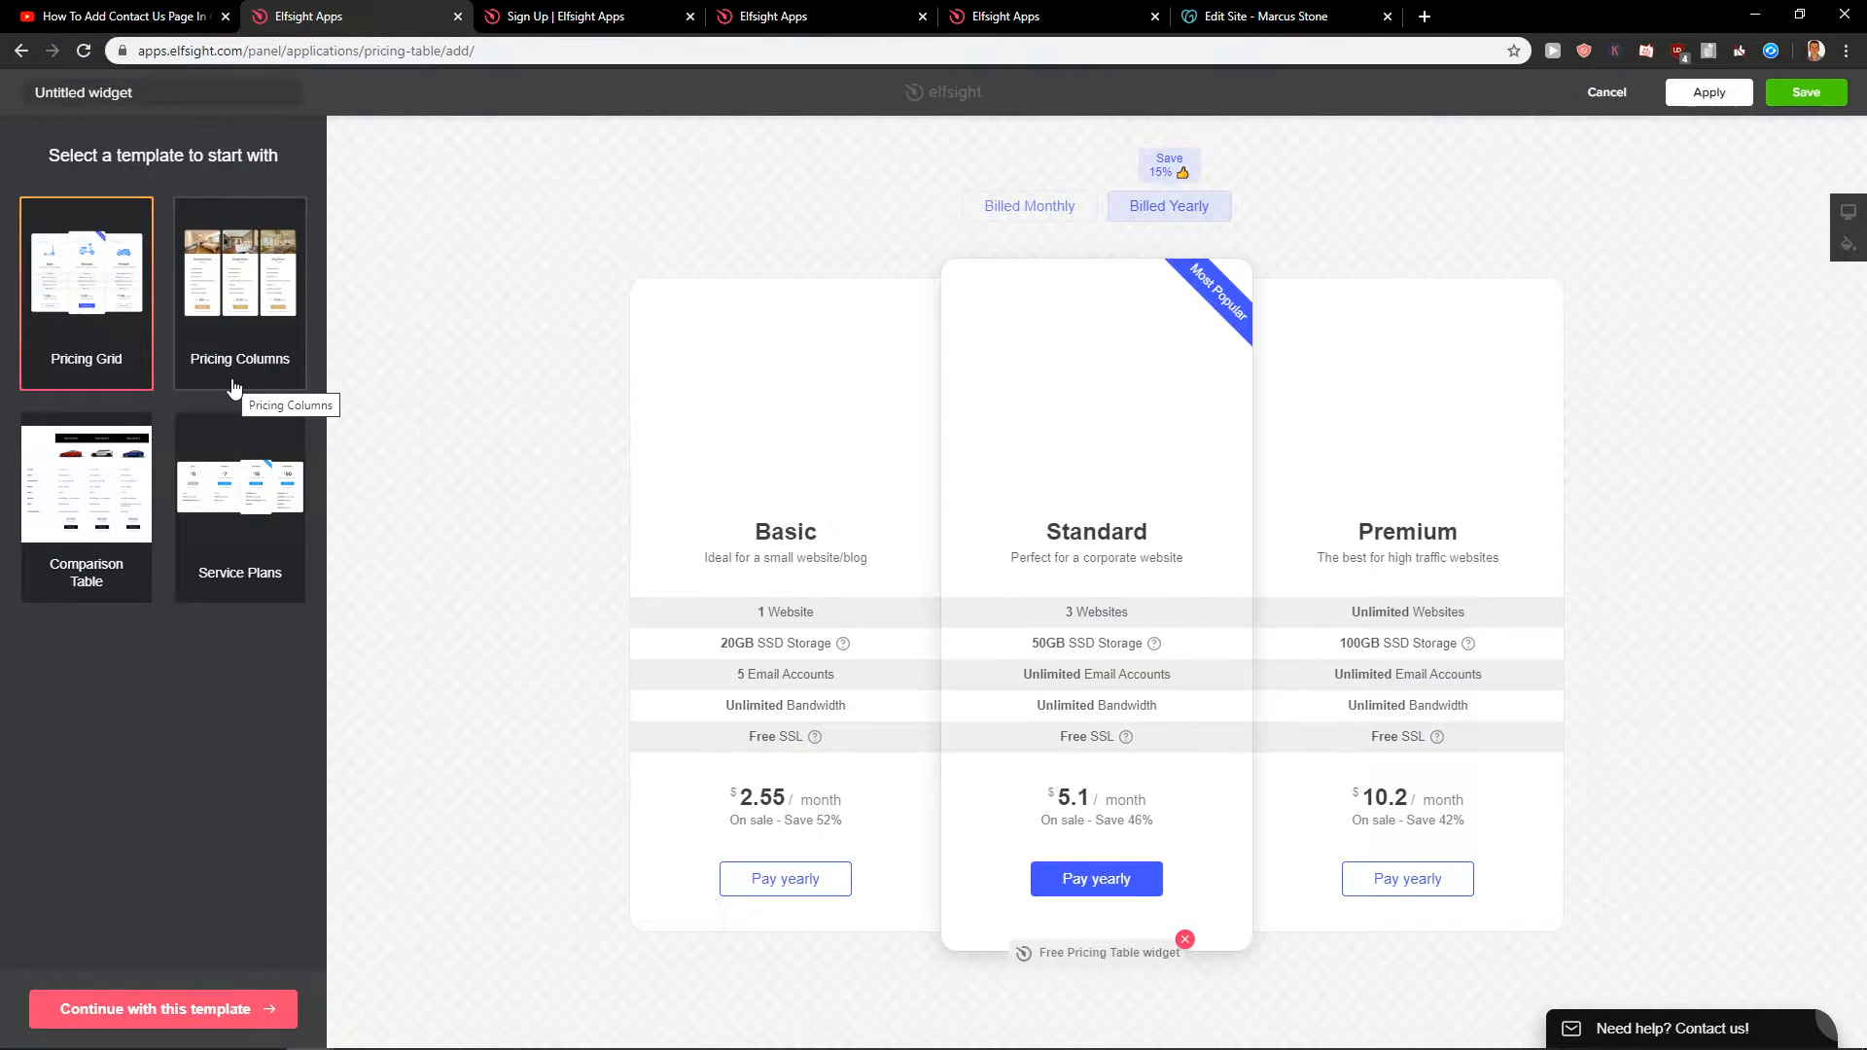
Preview Pricing Columns, continue with Pricing Grid, then review layouts and keep the grid
{"action": "left_click", "coordinate": [239, 265]}
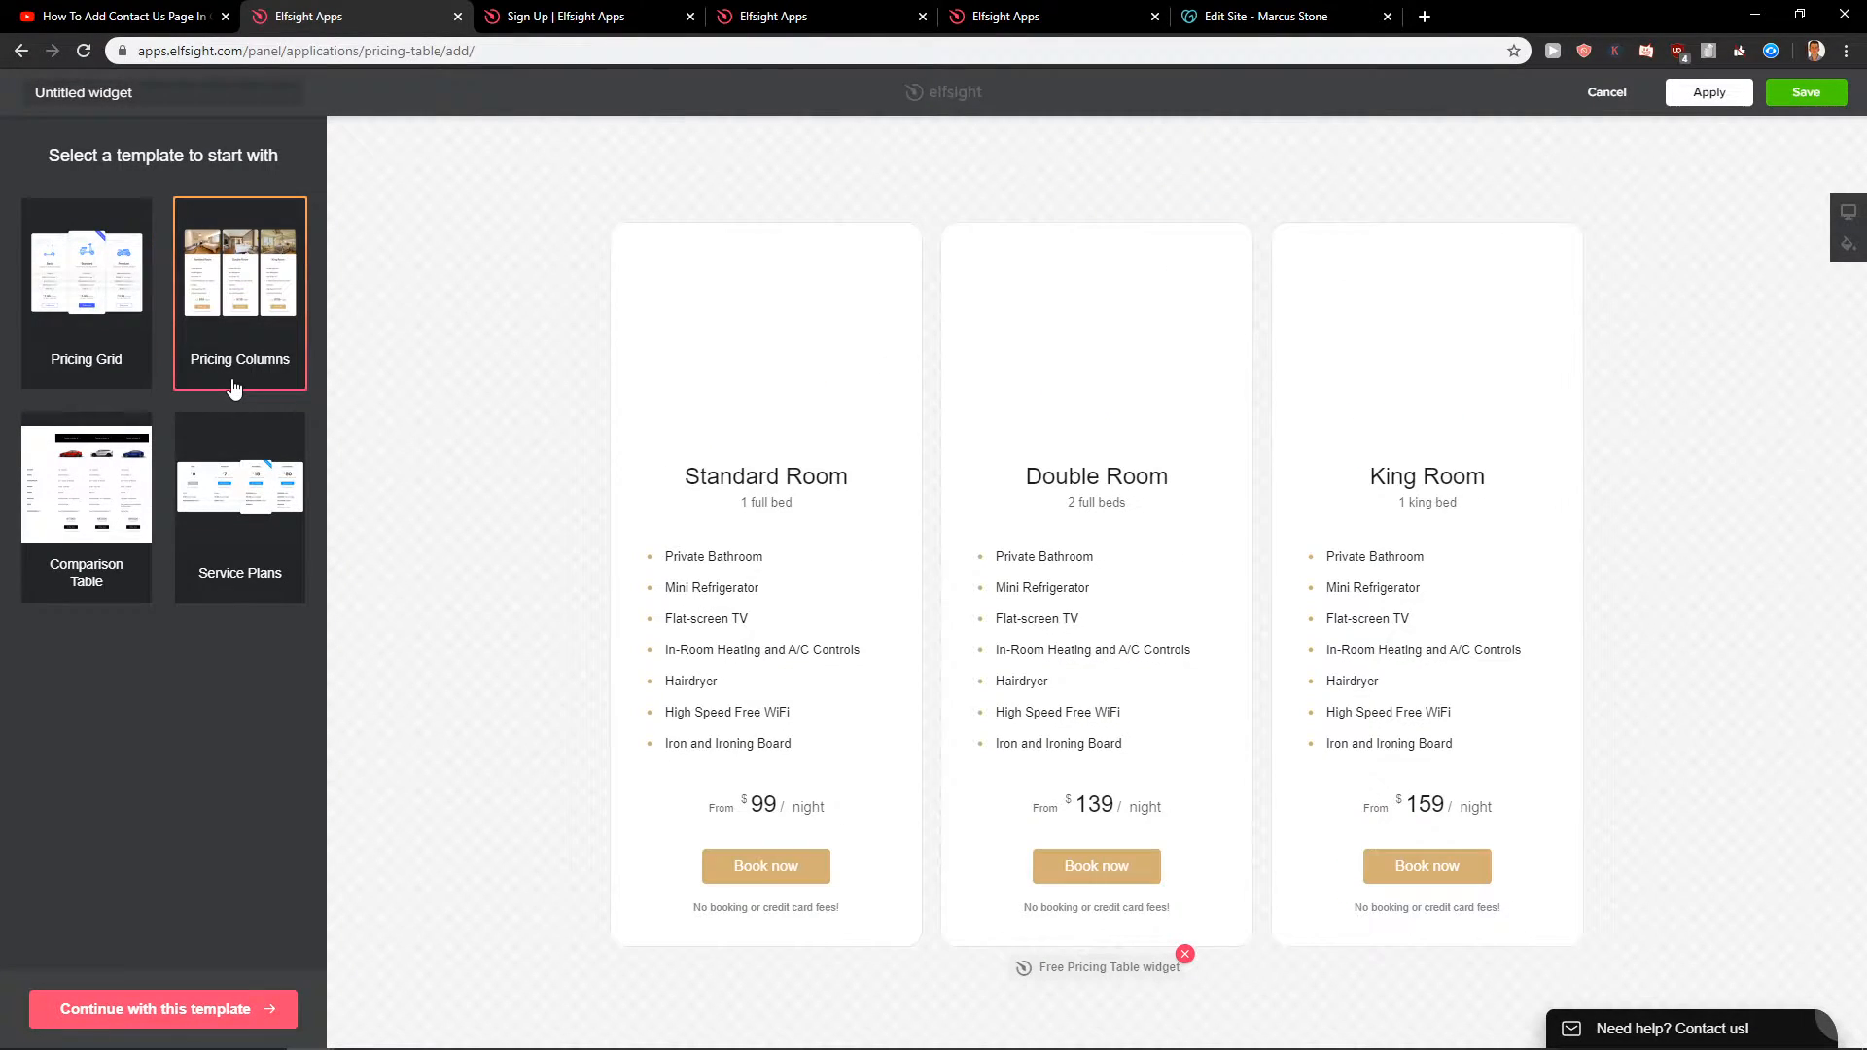
{"action": "left_click", "coordinate": [240, 480]}
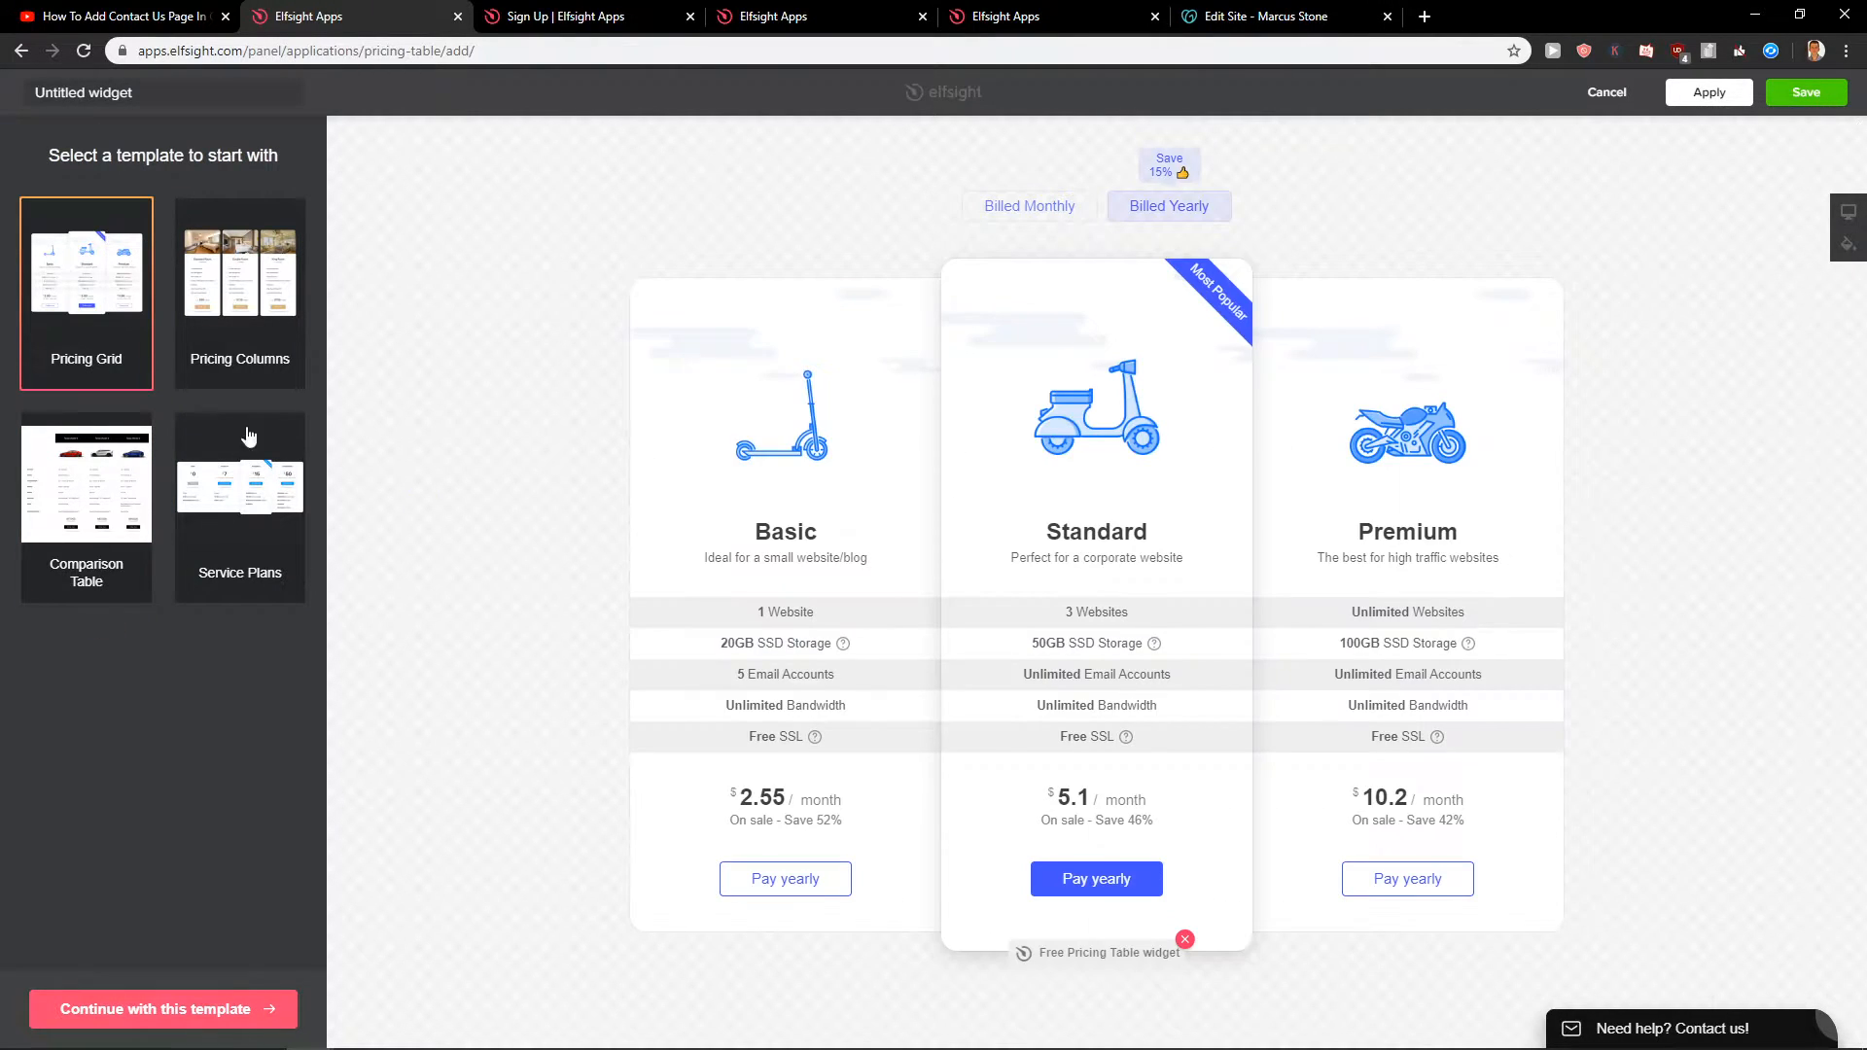
{"action": "left_click", "coordinate": [162, 1008]}
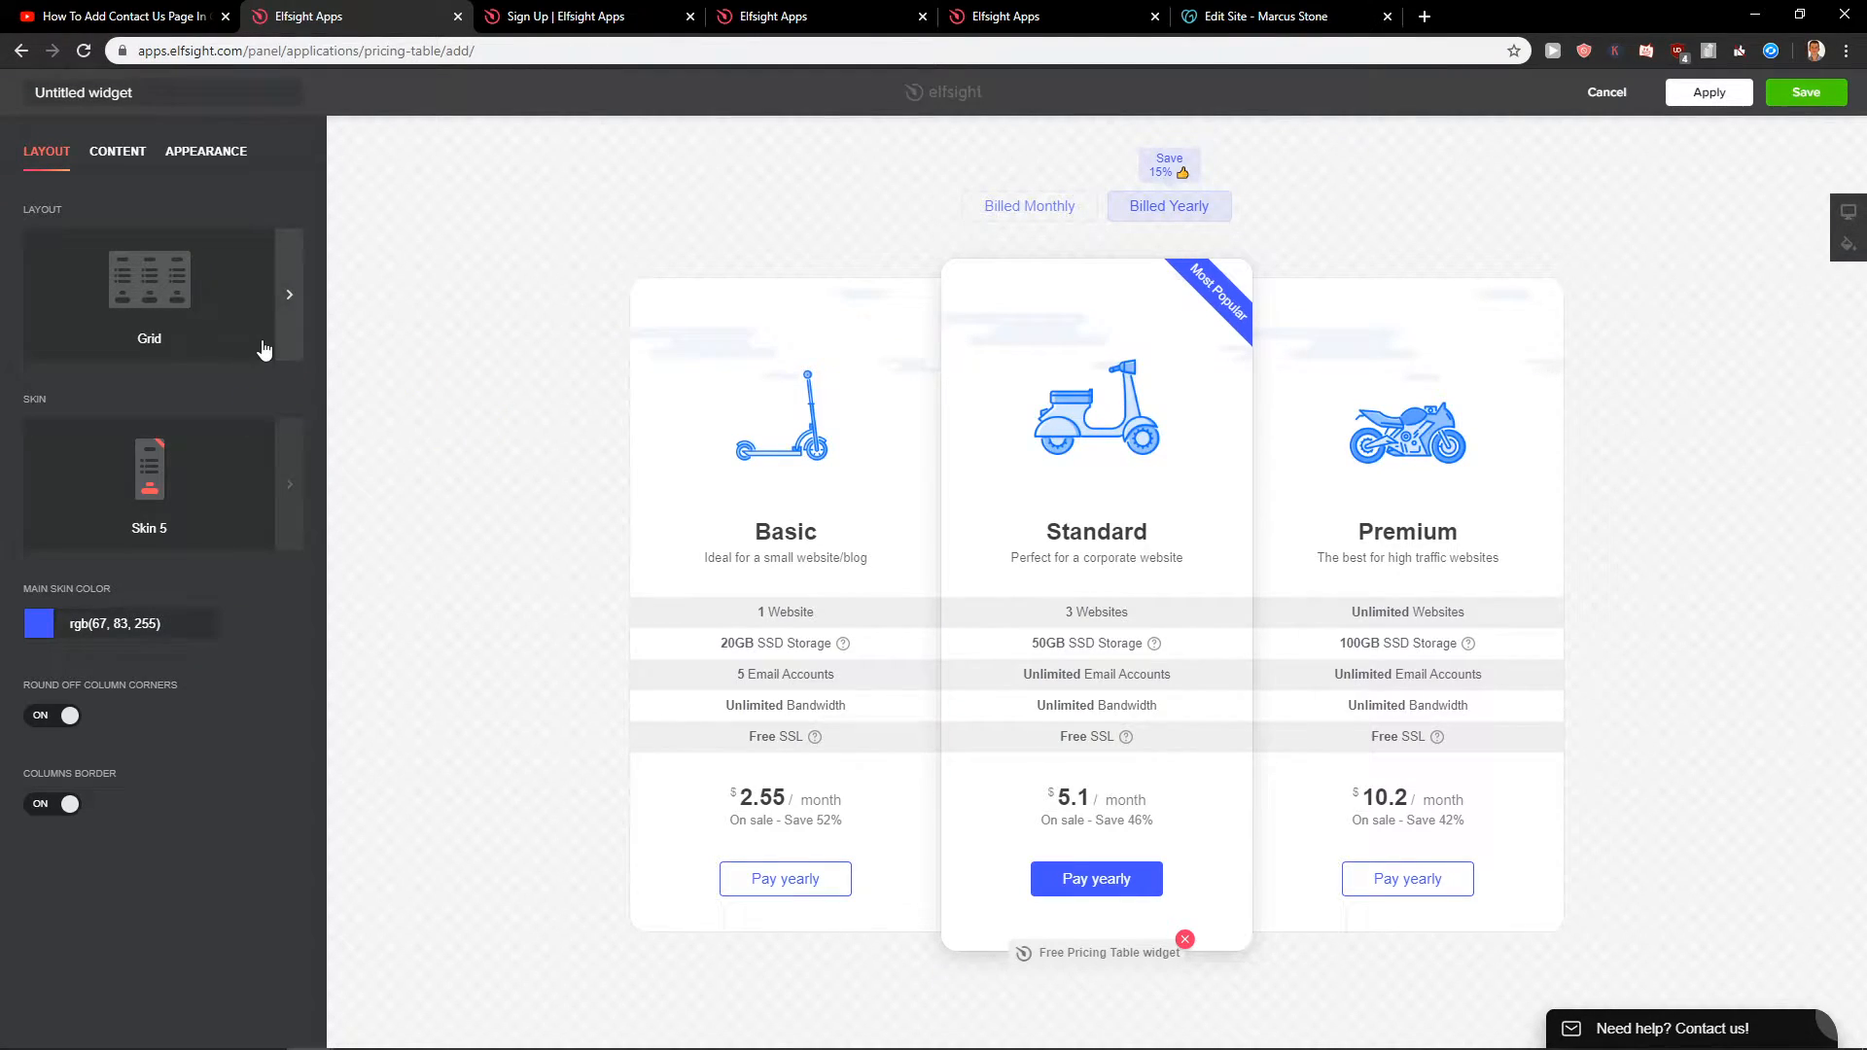
{"action": "left_click", "coordinate": [287, 294]}
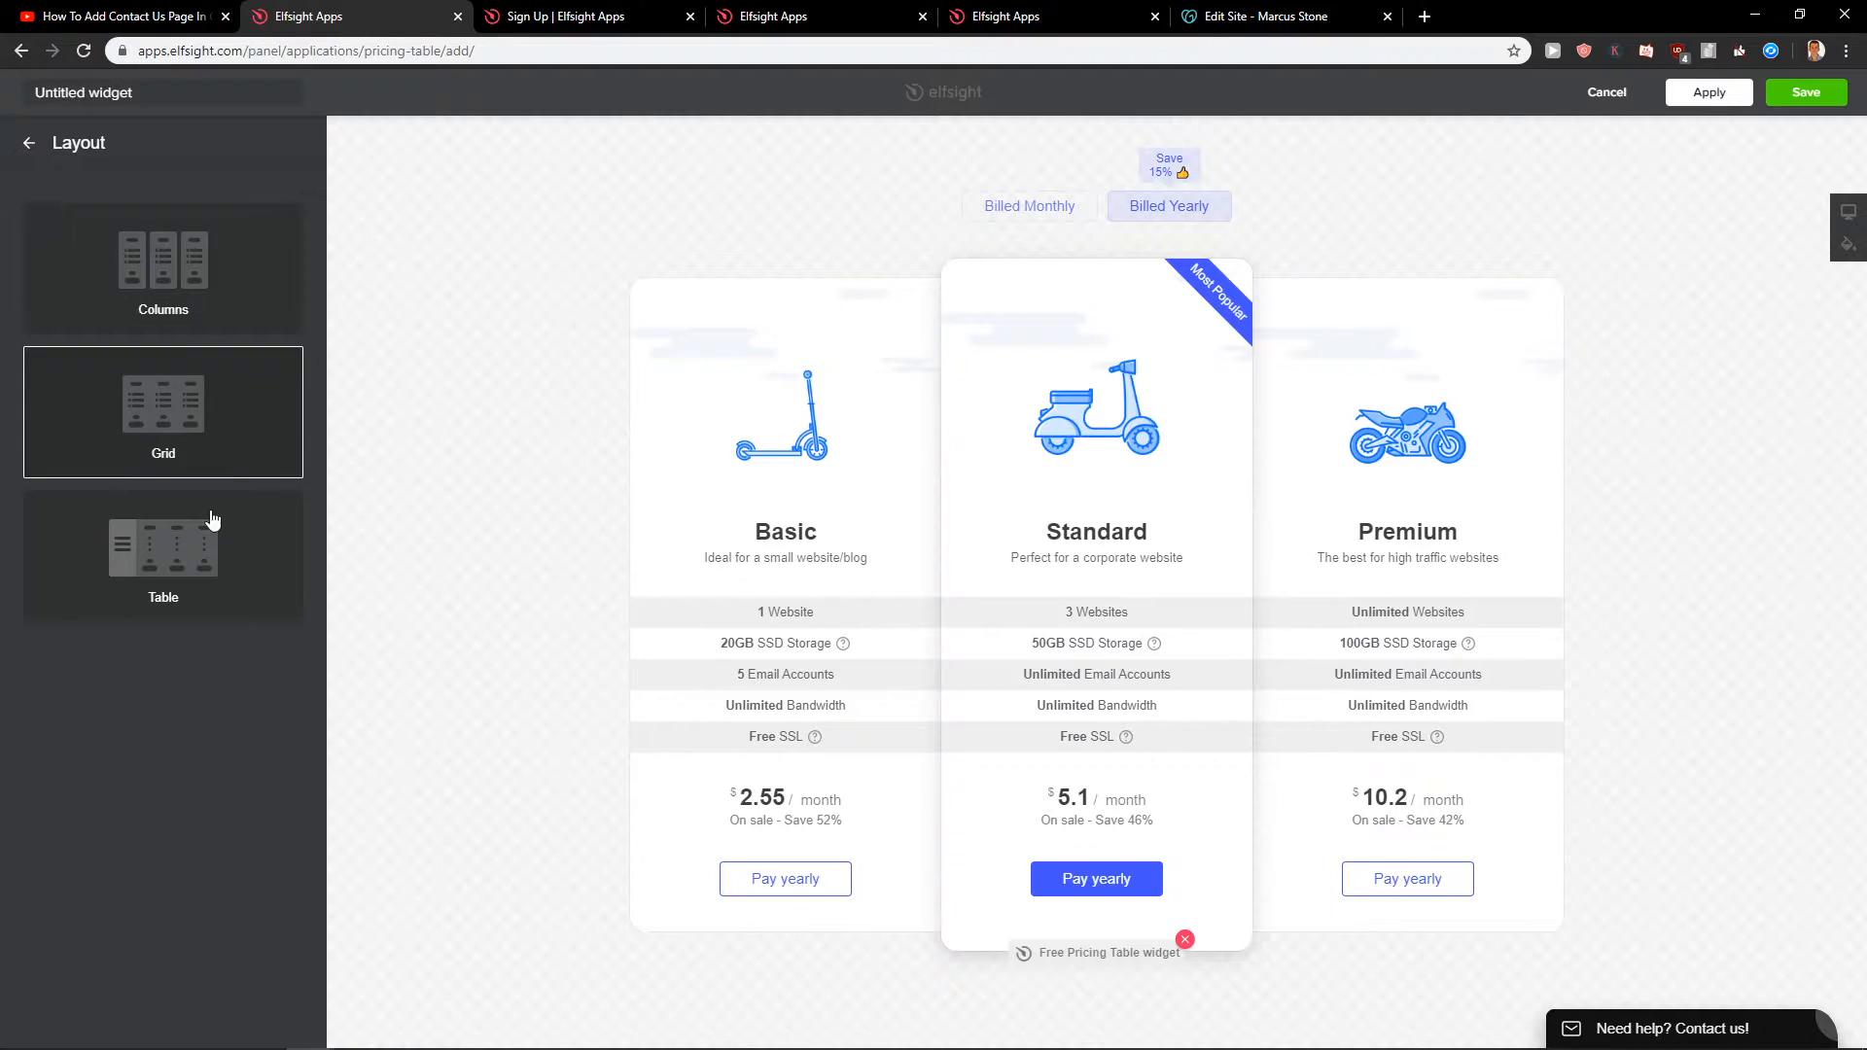
{"action": "left_click", "coordinate": [116, 152]}
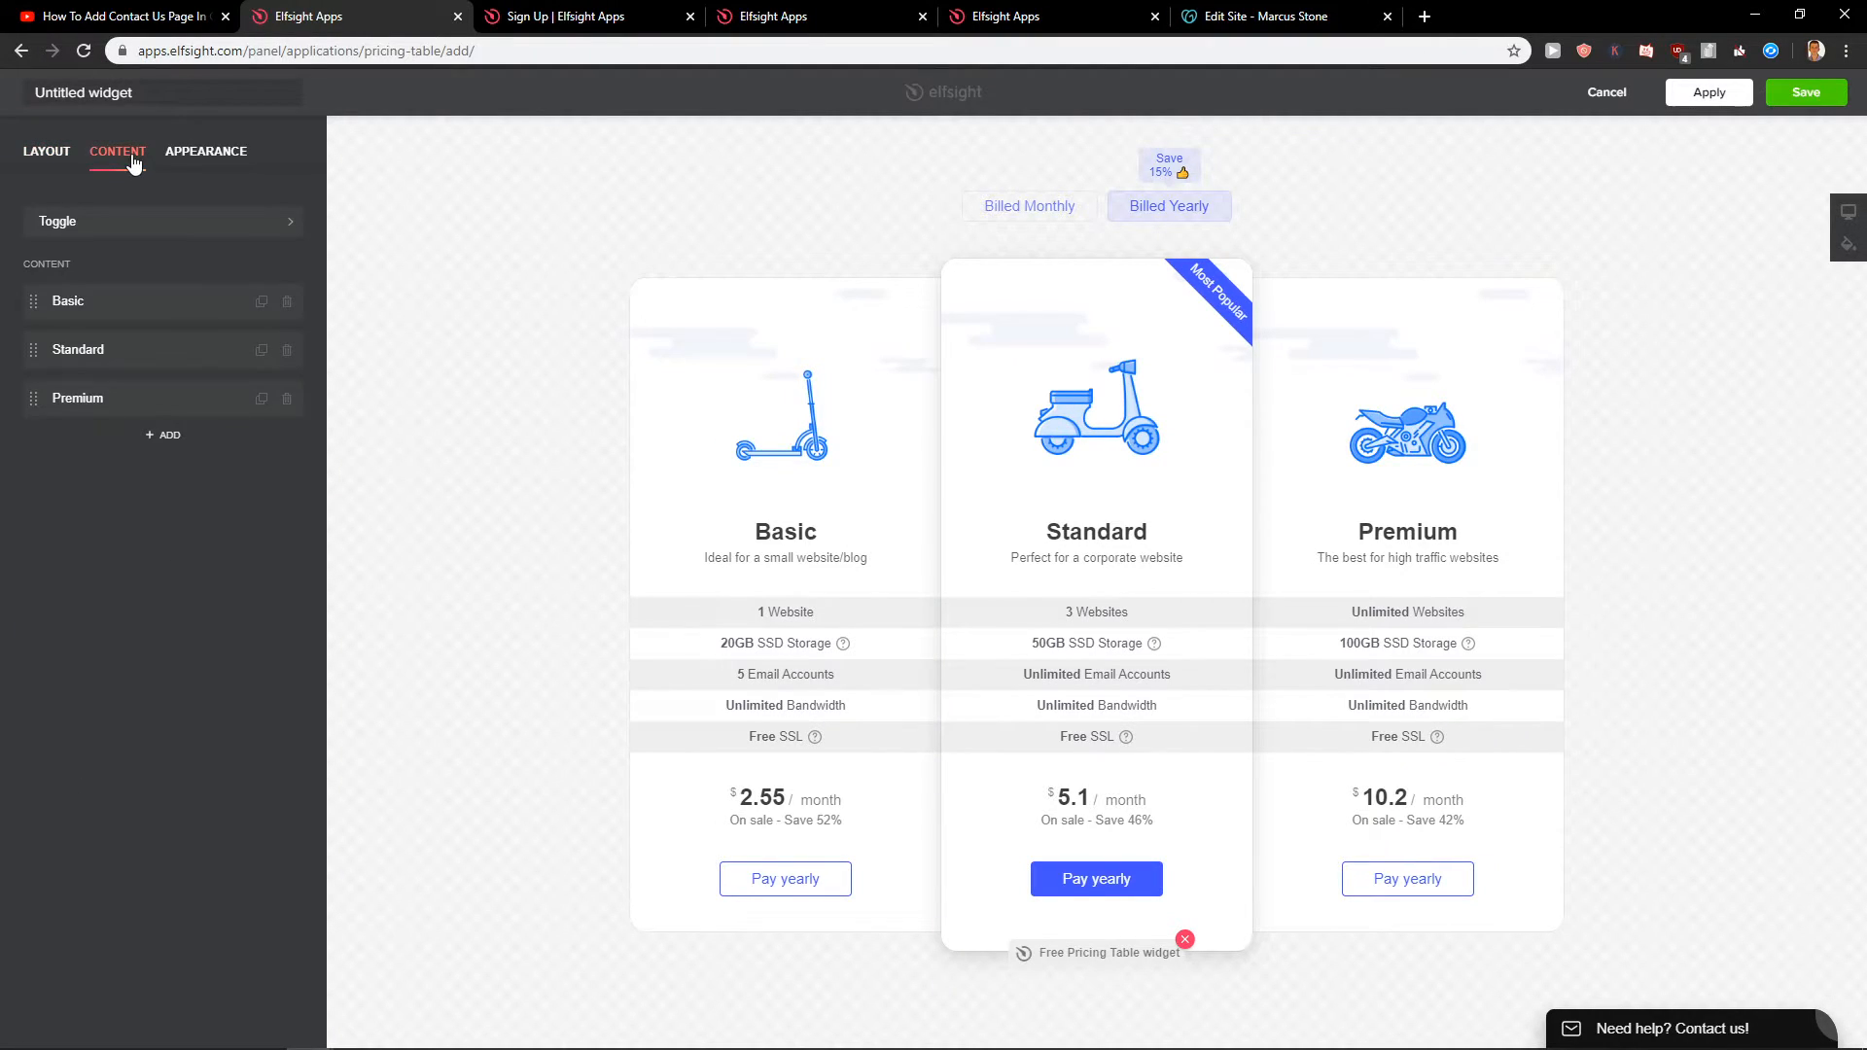
{"action": "mouse_move", "coordinate": [68, 319]}
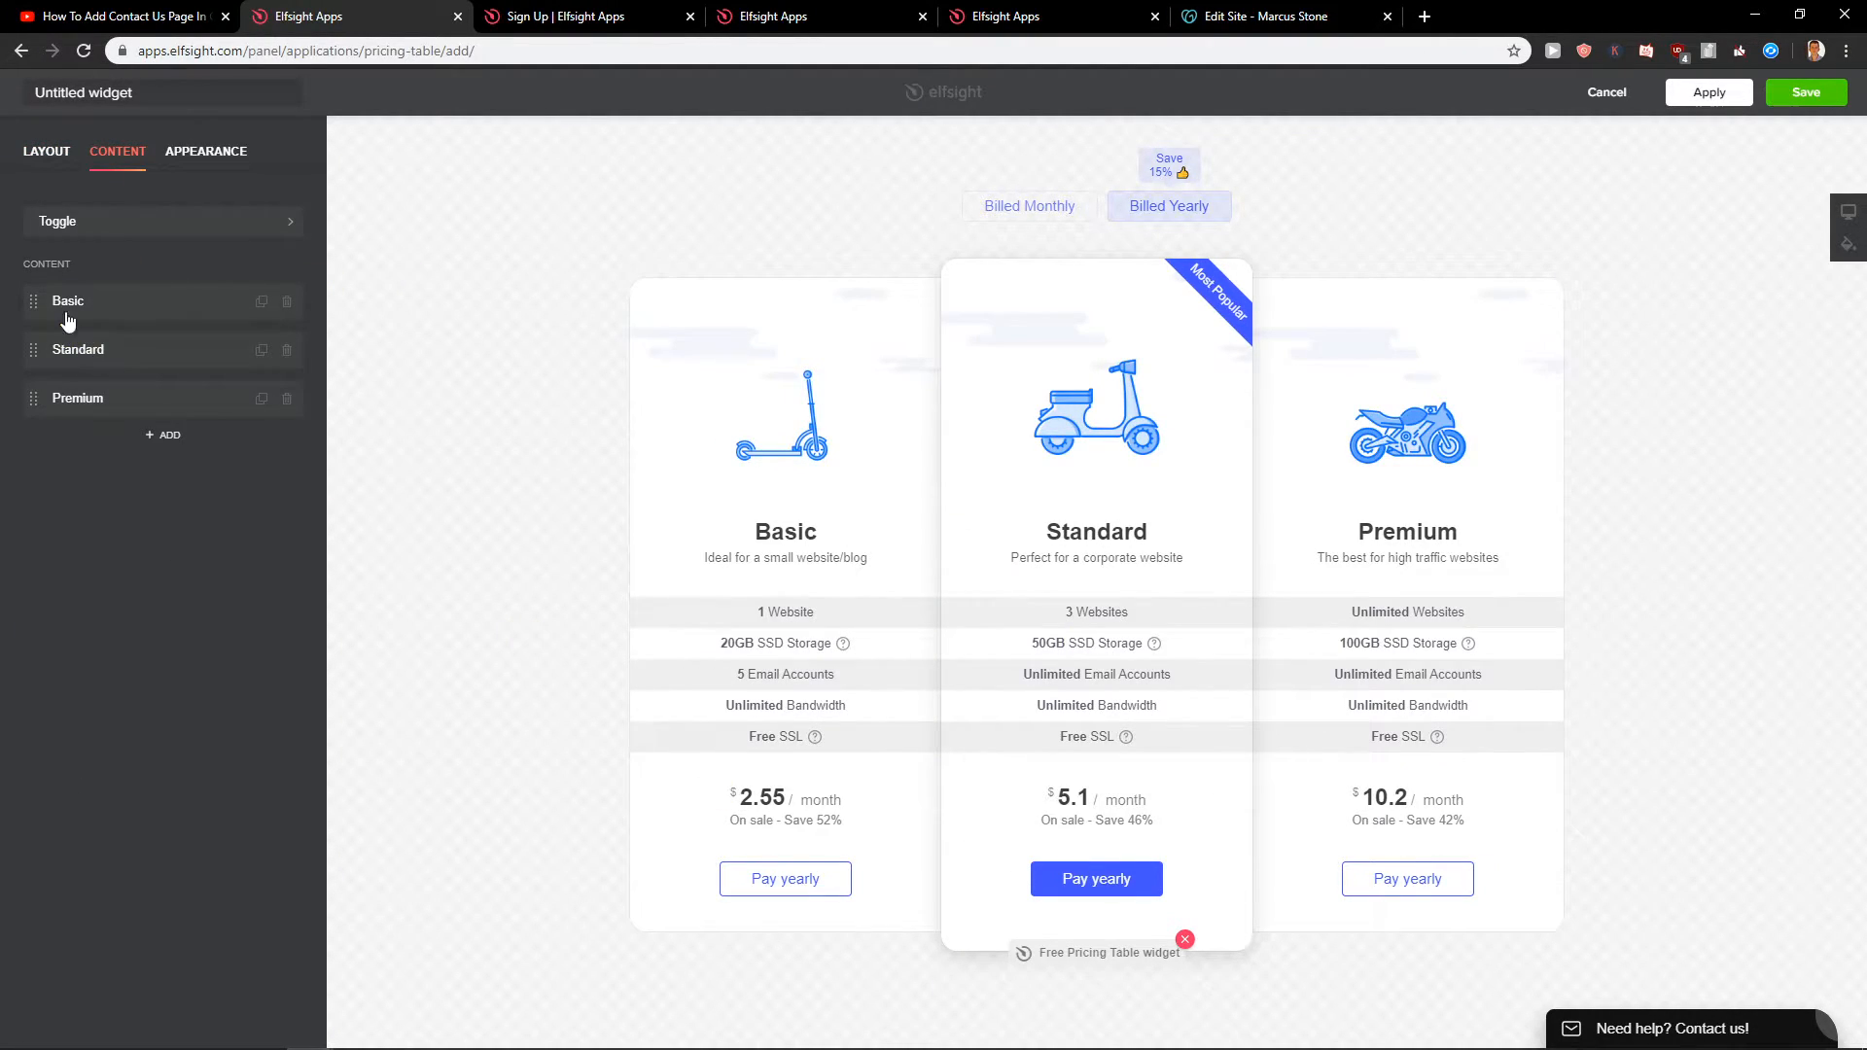
Label the Basic plan's monthly button 'Pay monthly' and edit its link
{"action": "left_click", "coordinate": [68, 301]}
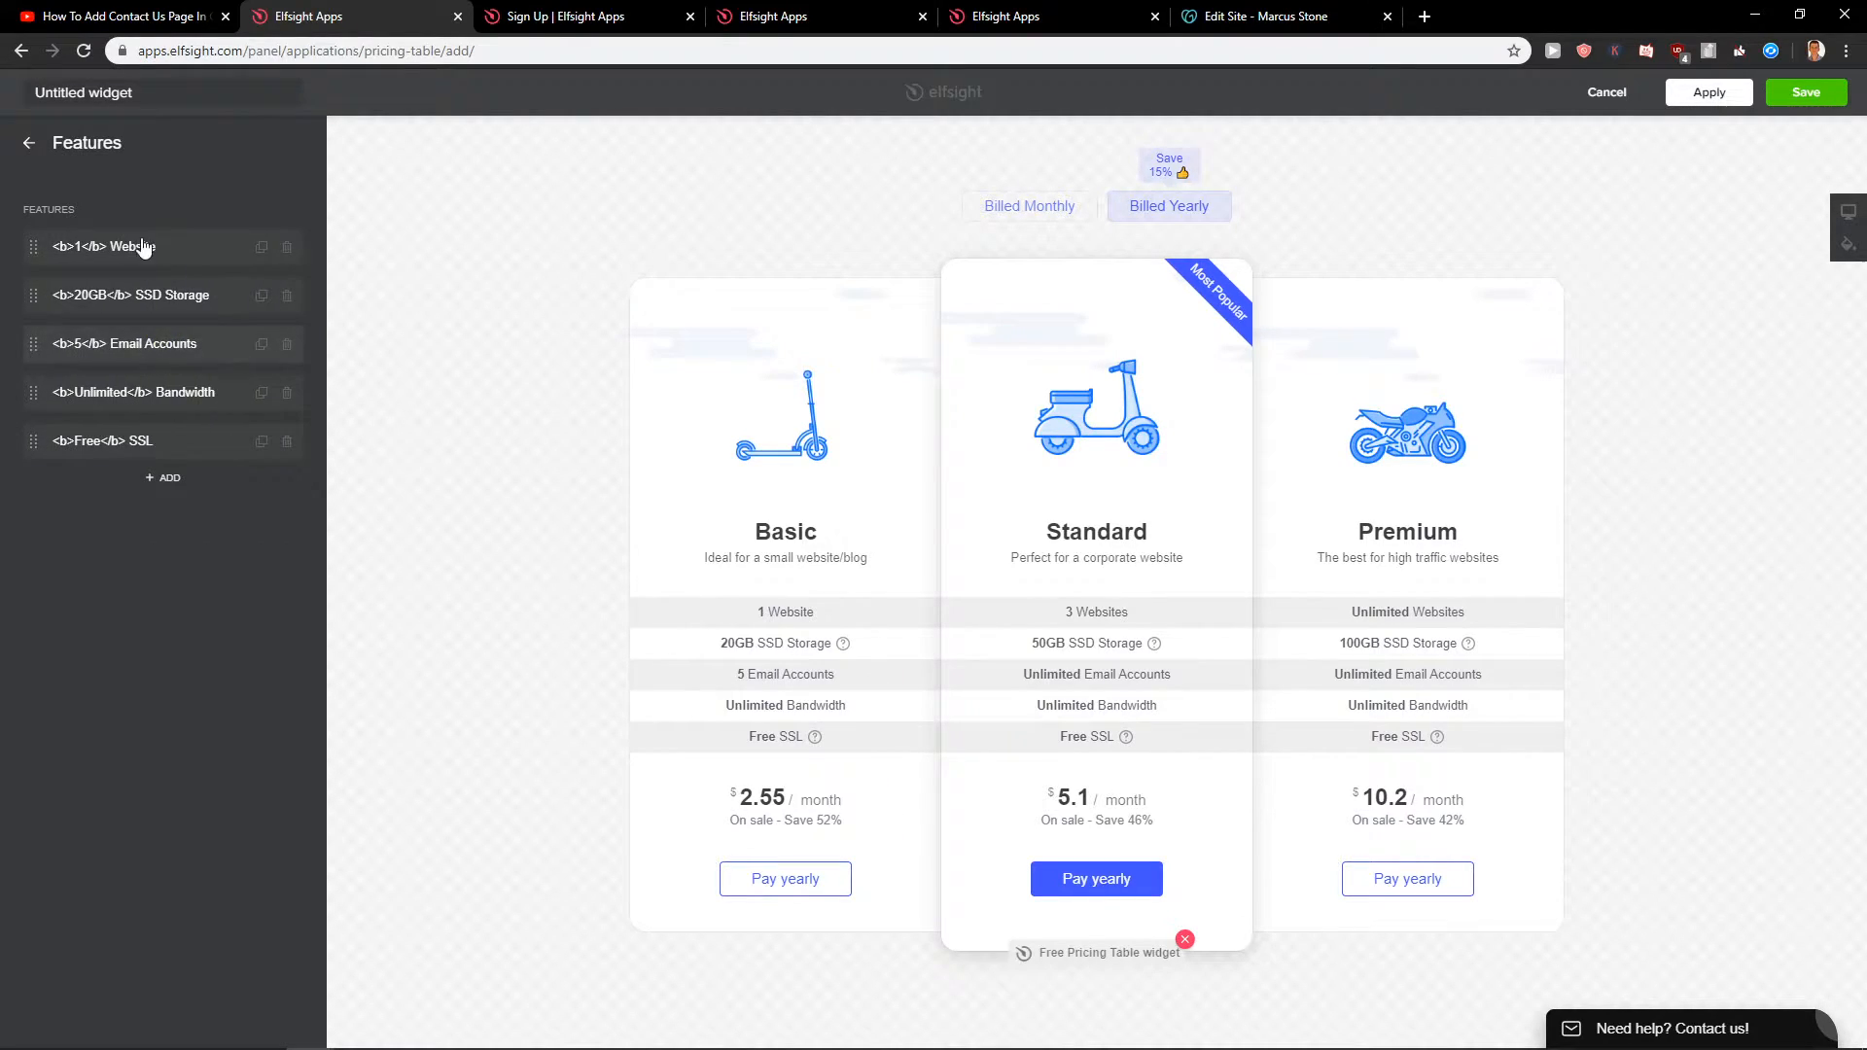
{"action": "left_click", "coordinate": [28, 143]}
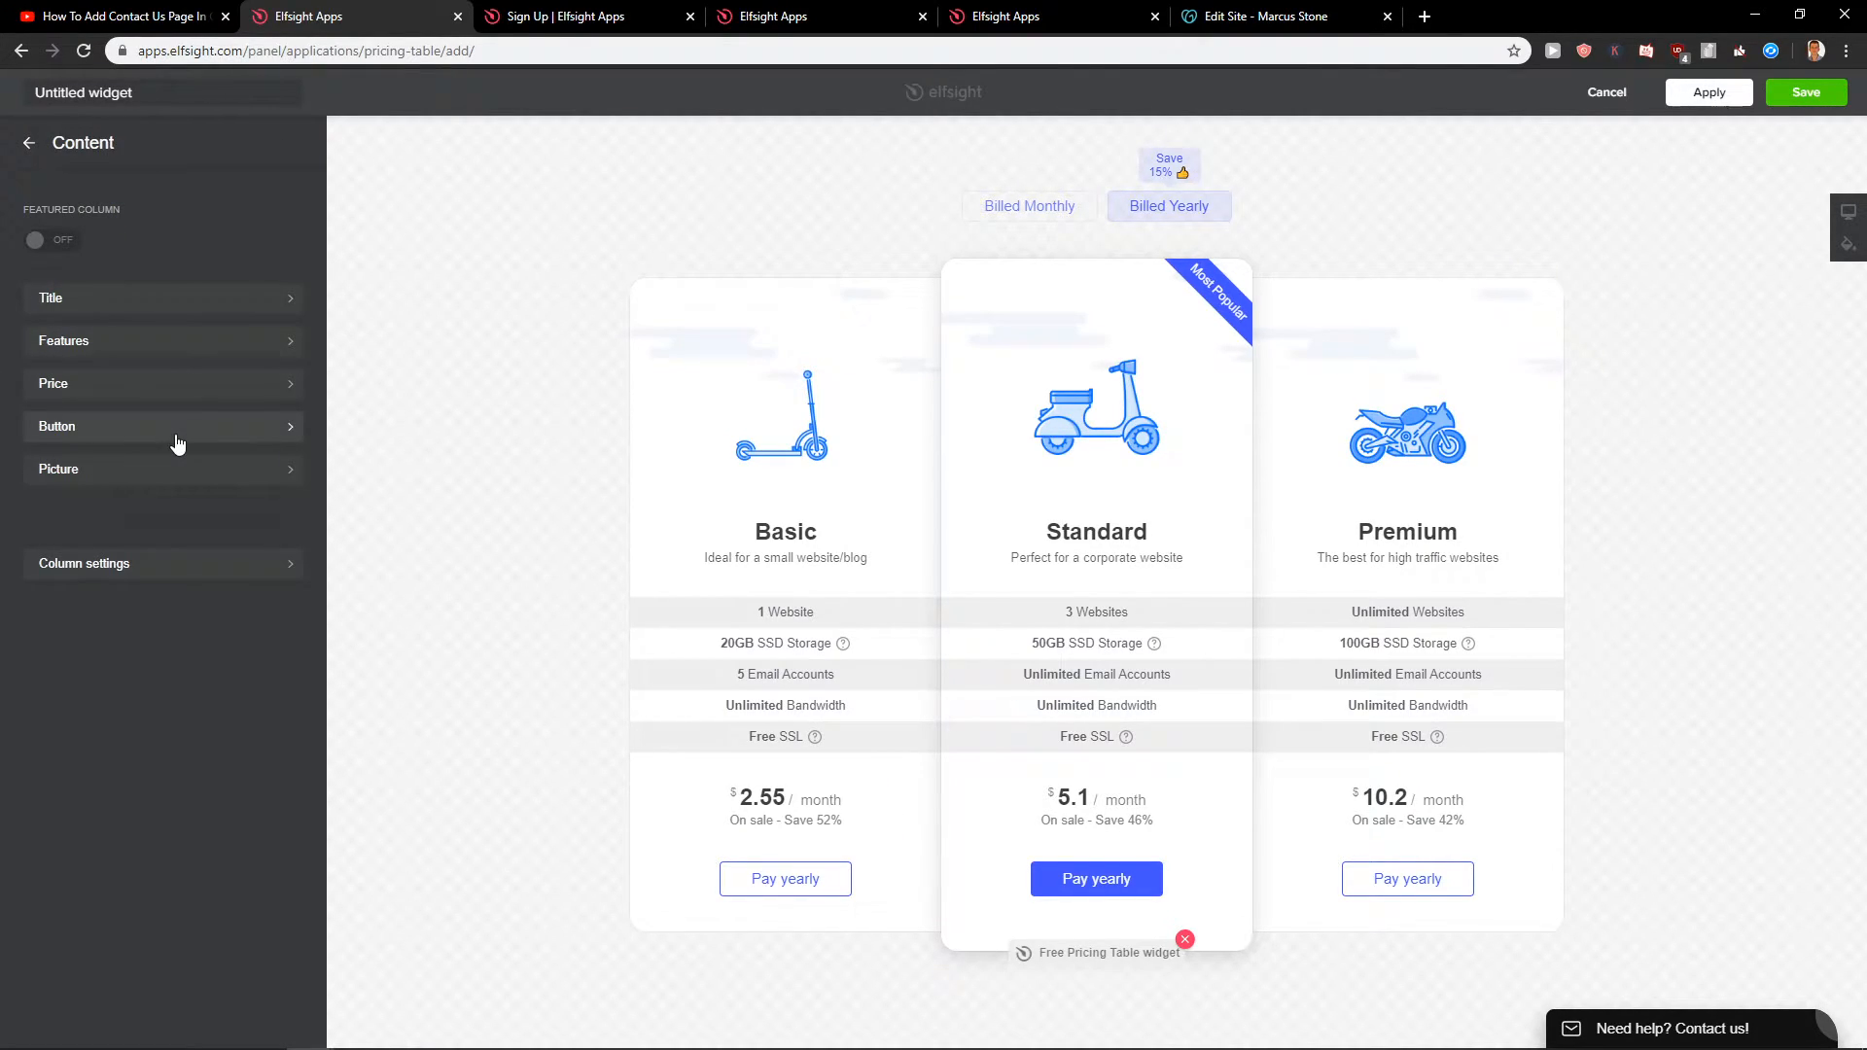
{"action": "left_click", "coordinate": [56, 426]}
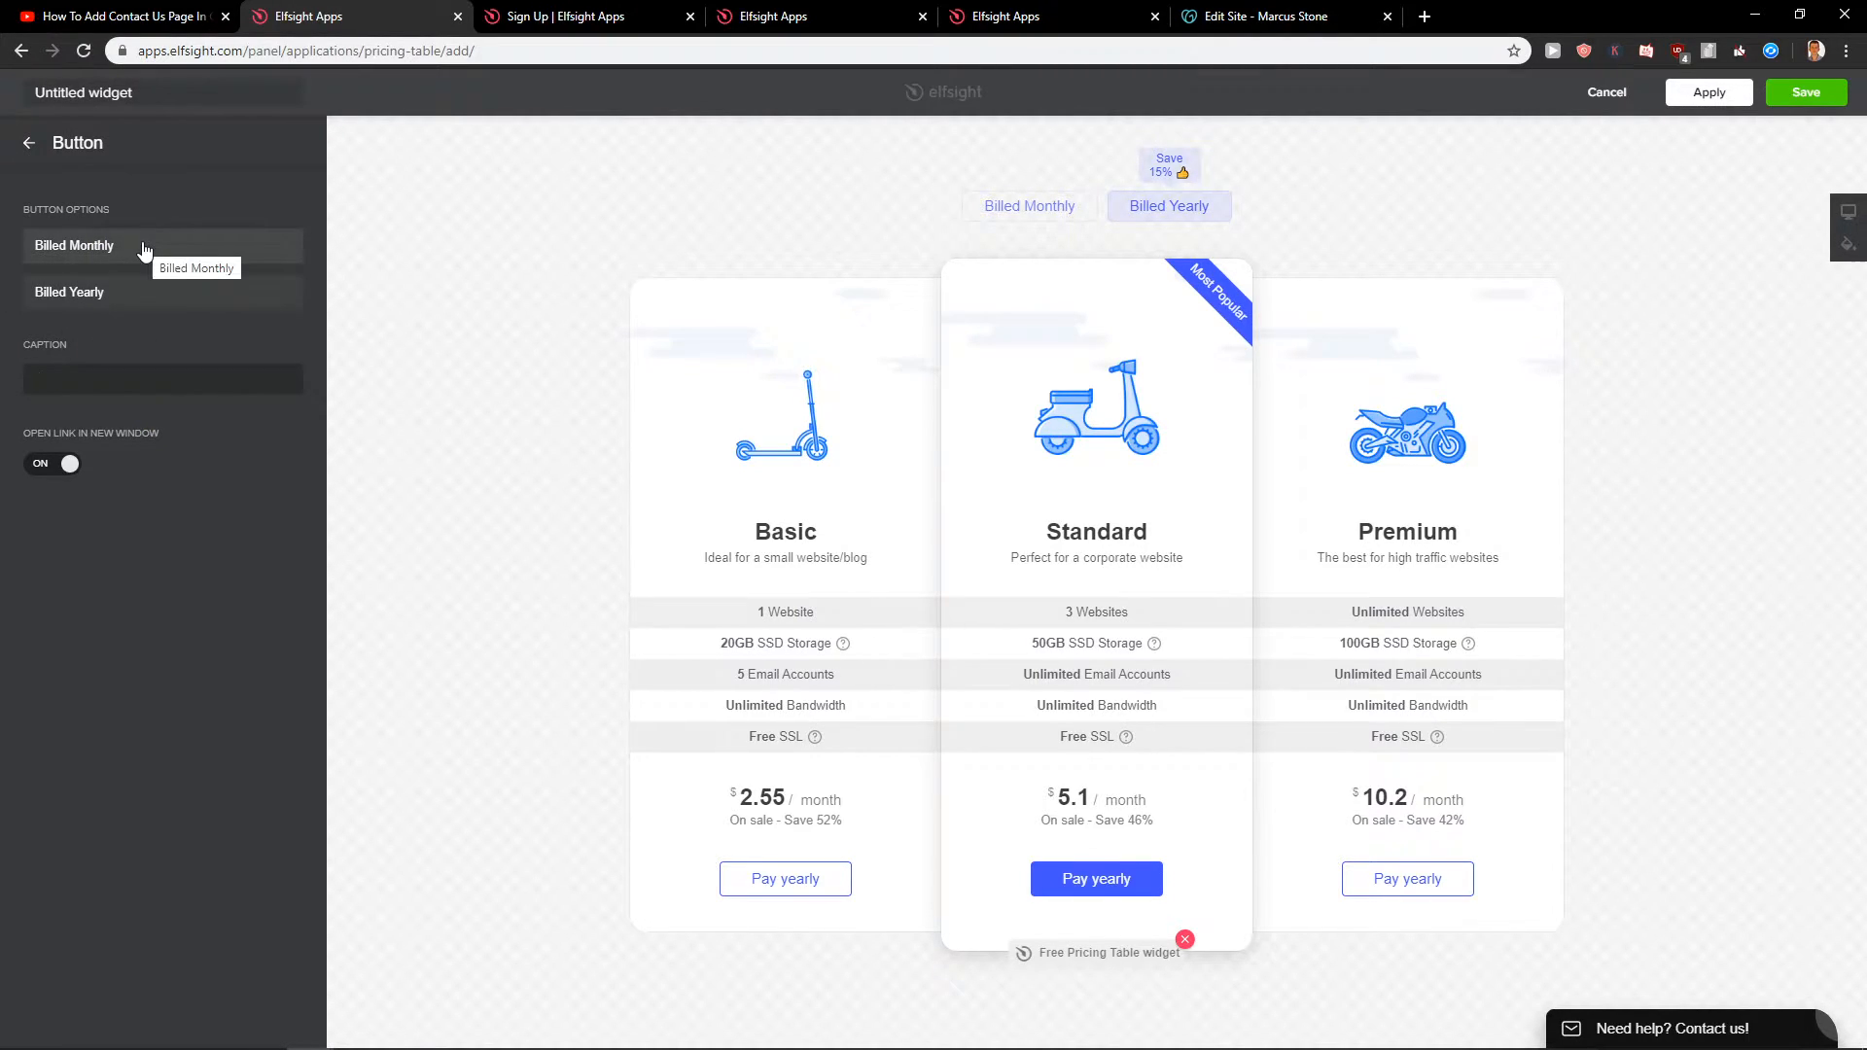
{"action": "left_click", "coordinate": [74, 245]}
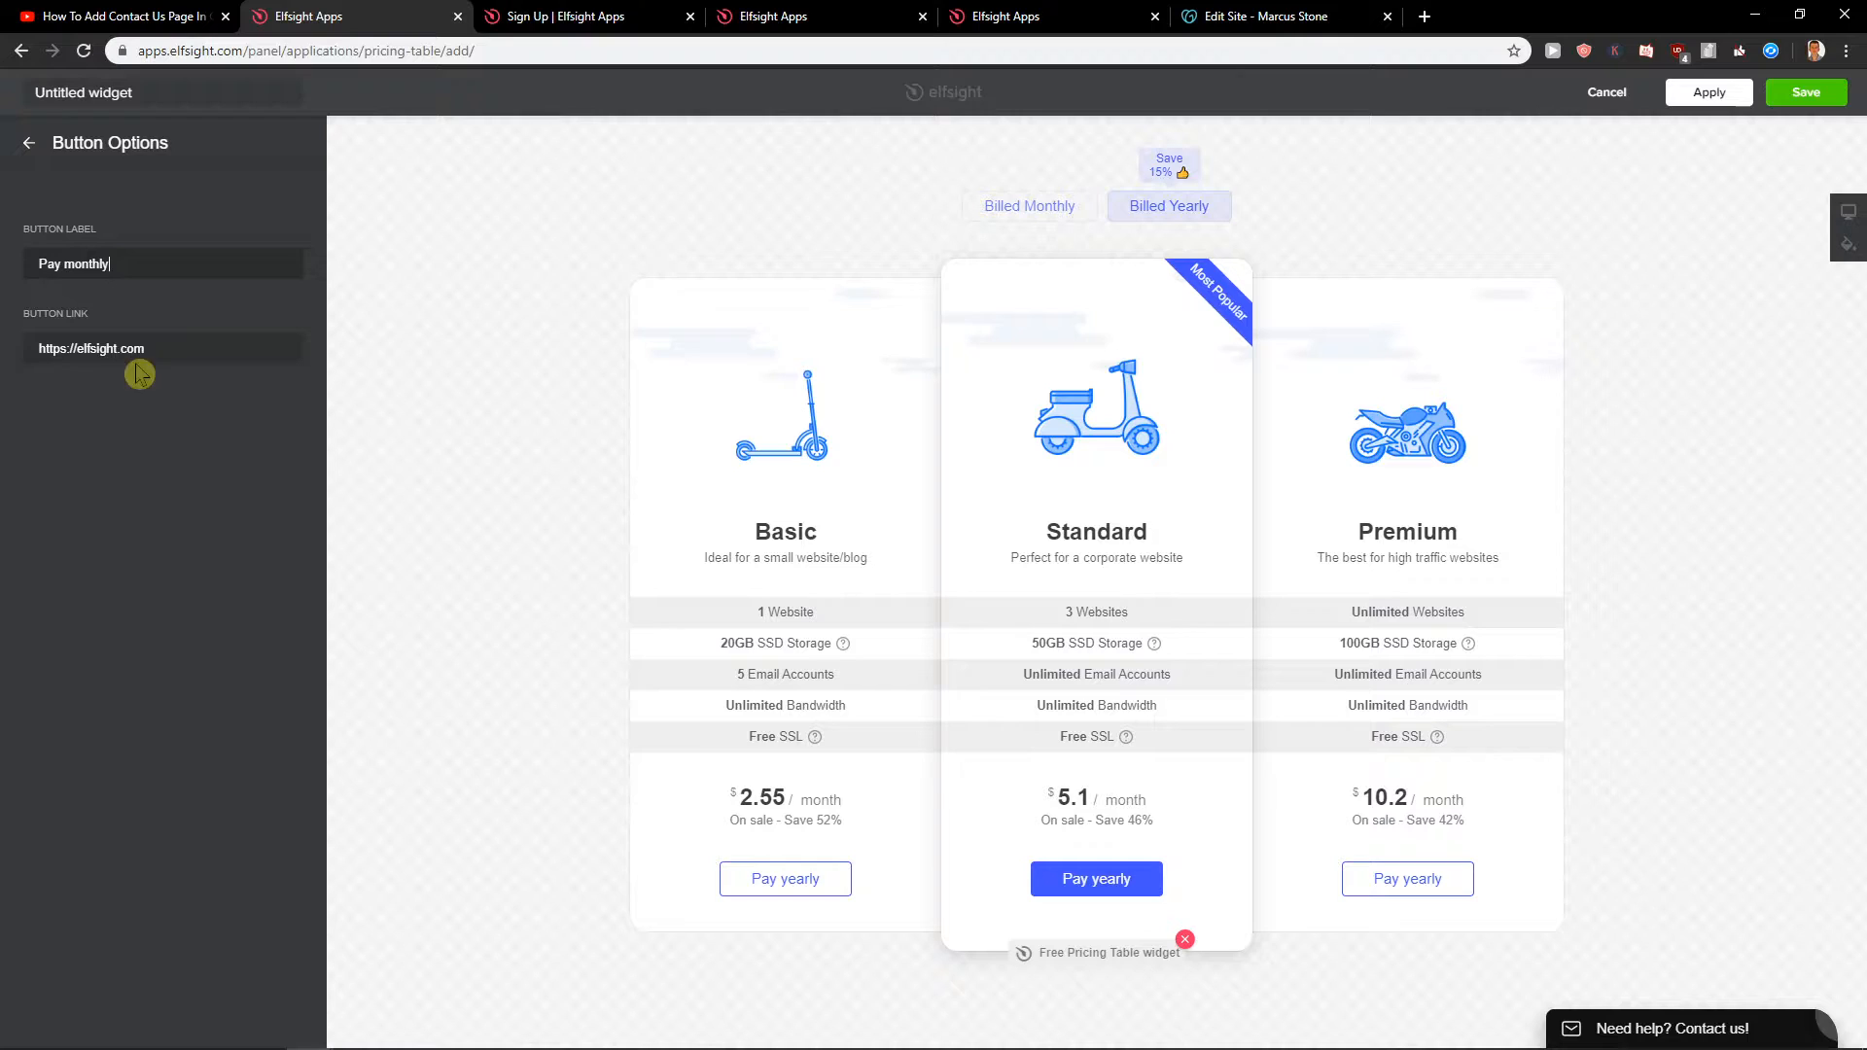
{"action": "double_click", "coordinate": [90, 348]}
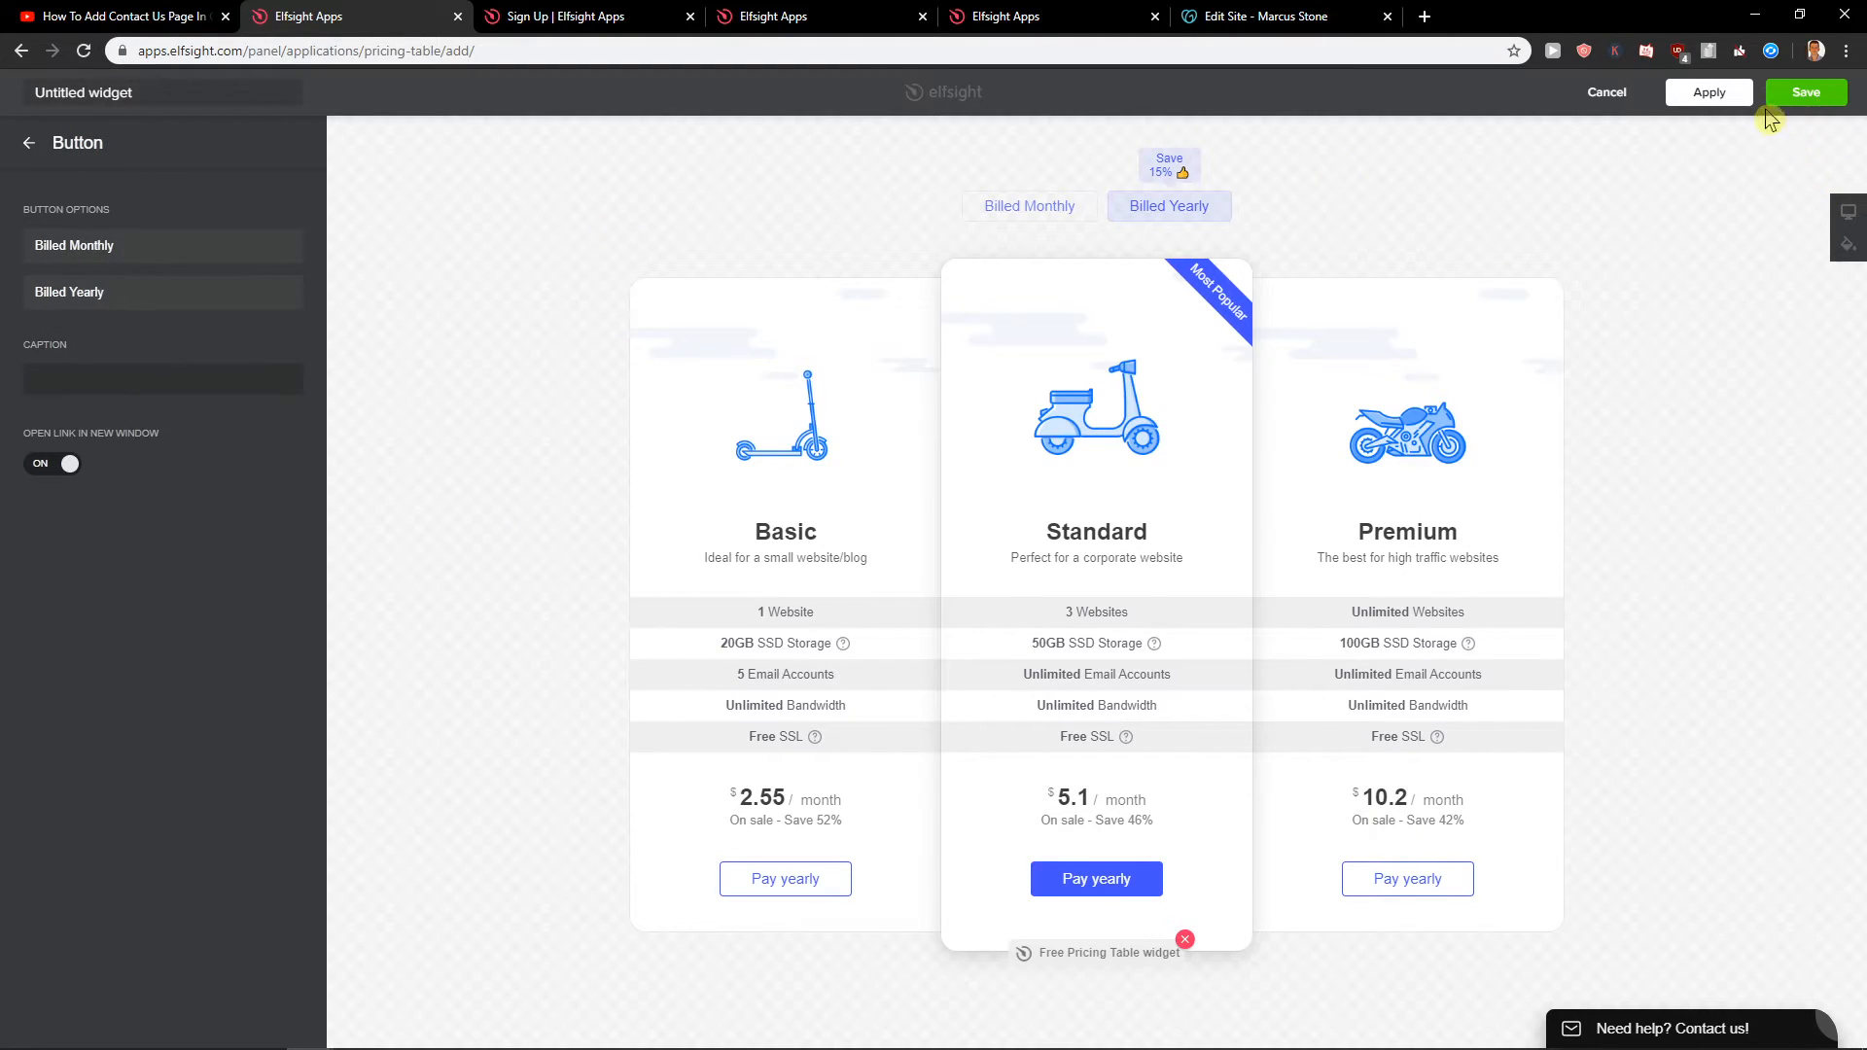
Go back through the column settings to the main widget menu
{"action": "left_click", "coordinate": [29, 143]}
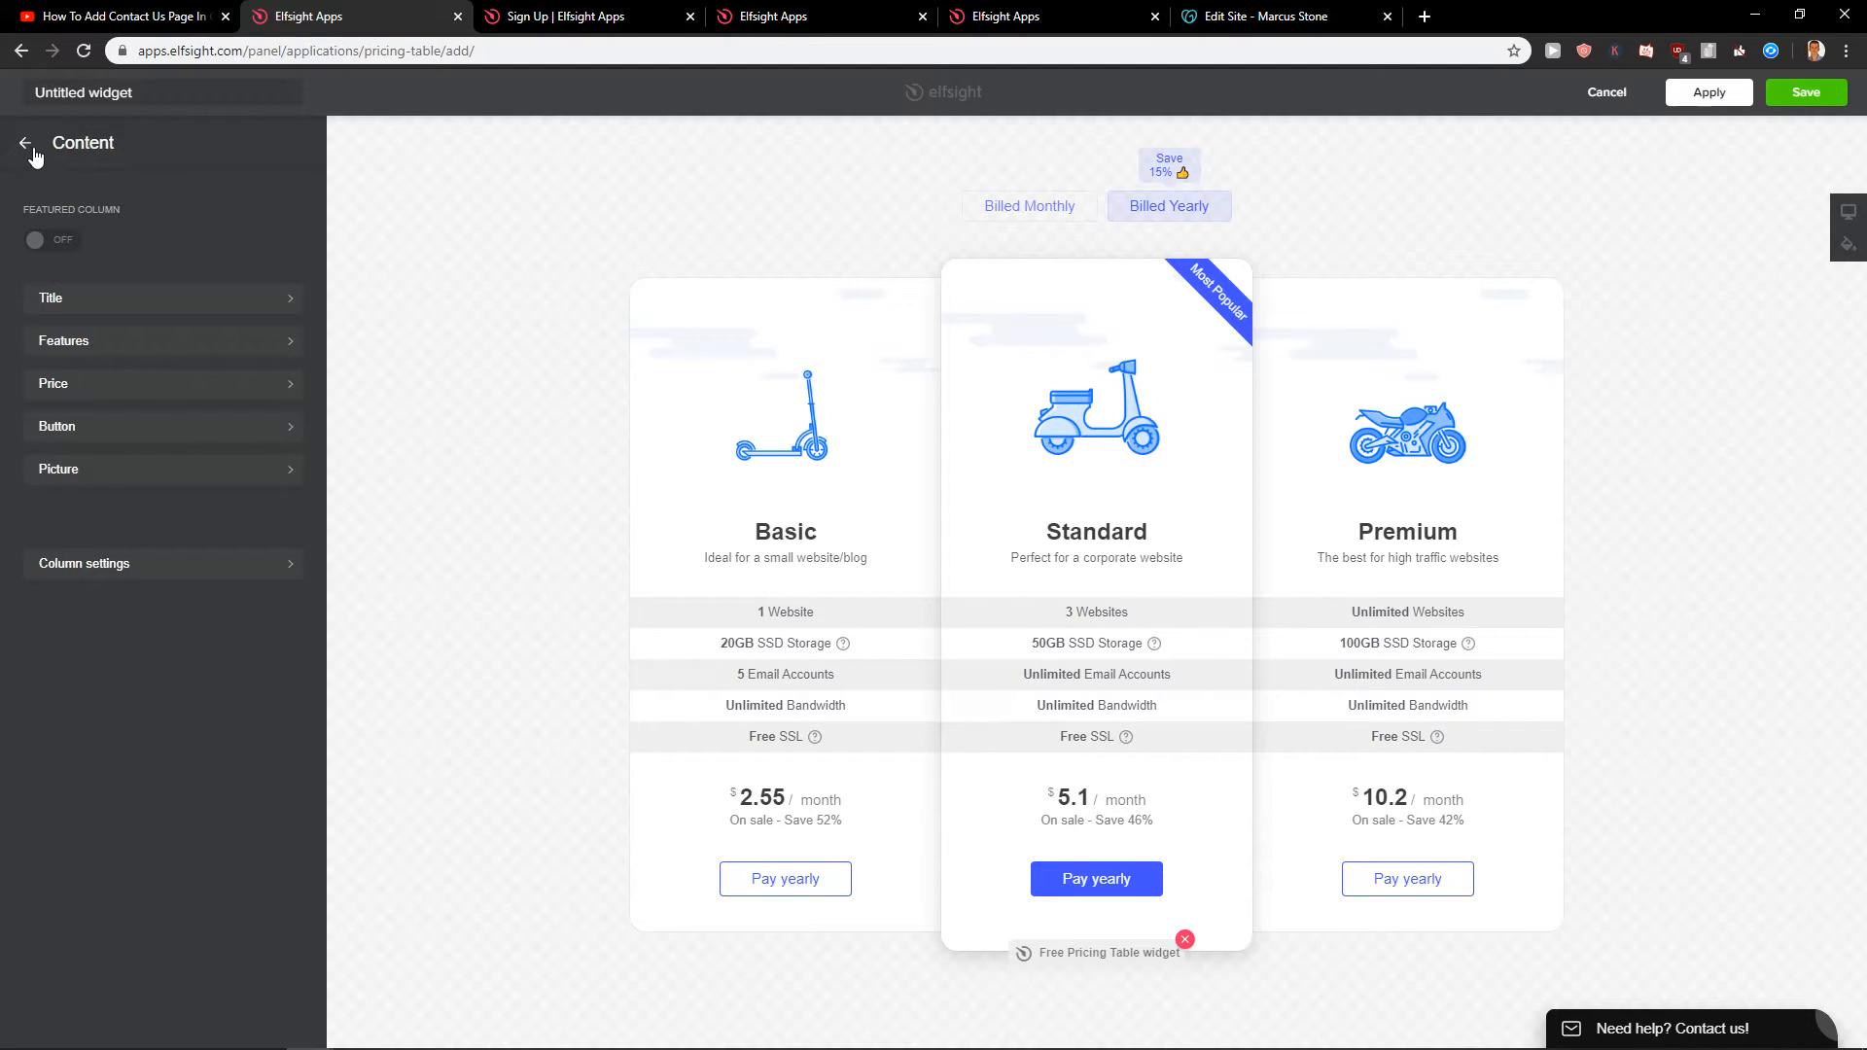
{"action": "left_click", "coordinate": [206, 152]}
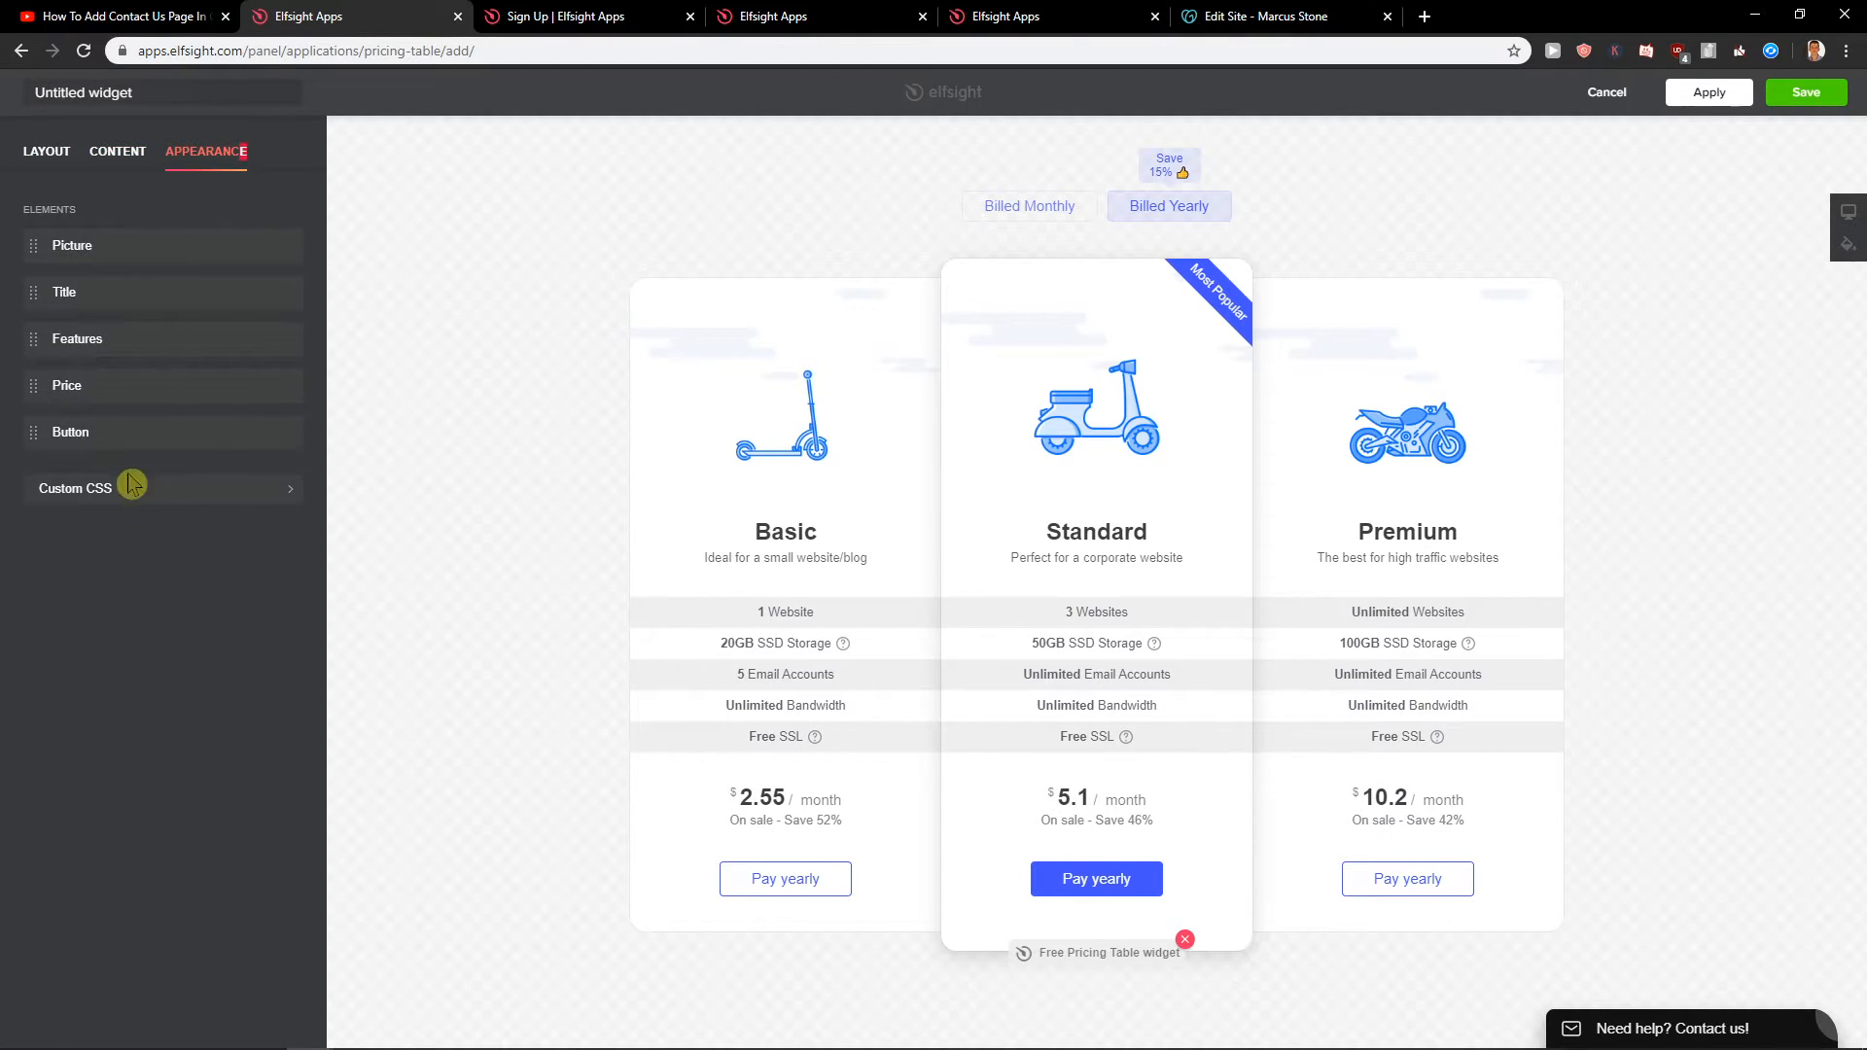
{"action": "mouse_move", "coordinate": [187, 280]}
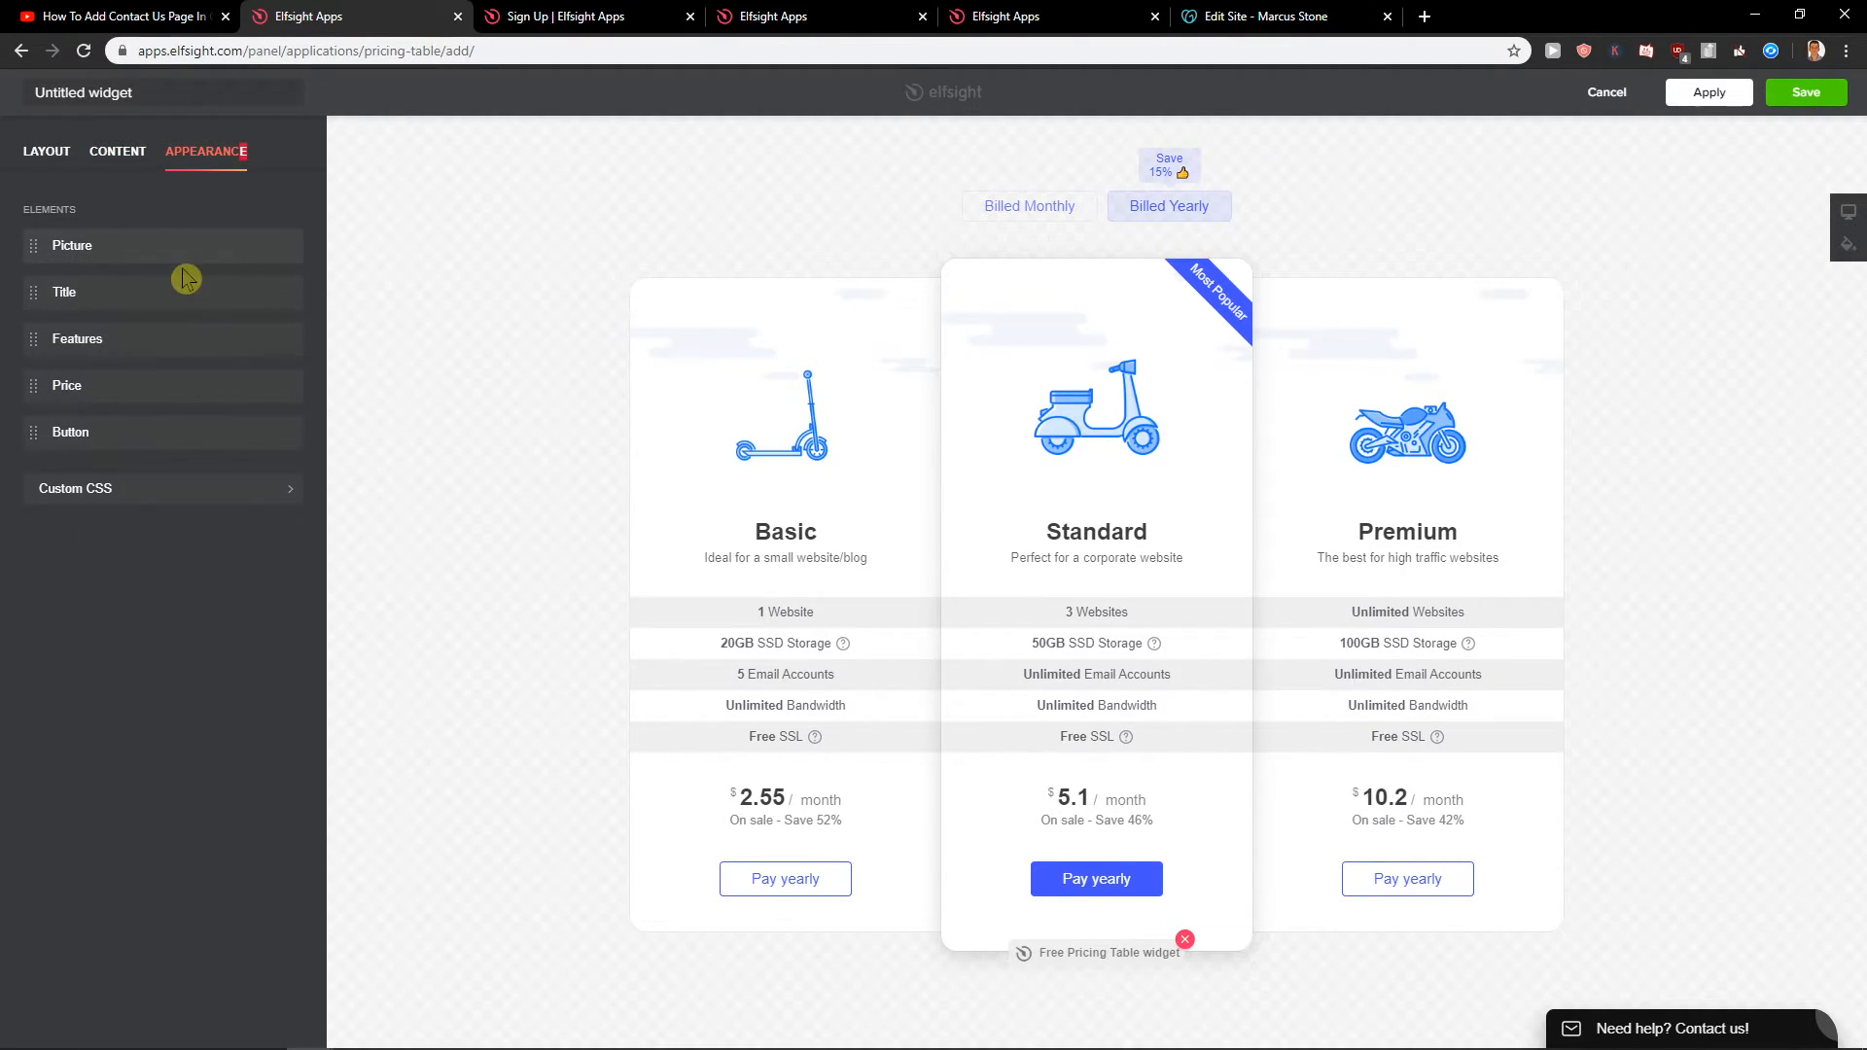
Save the pricing table widget with the green Save button
{"action": "left_click", "coordinate": [1805, 91]}
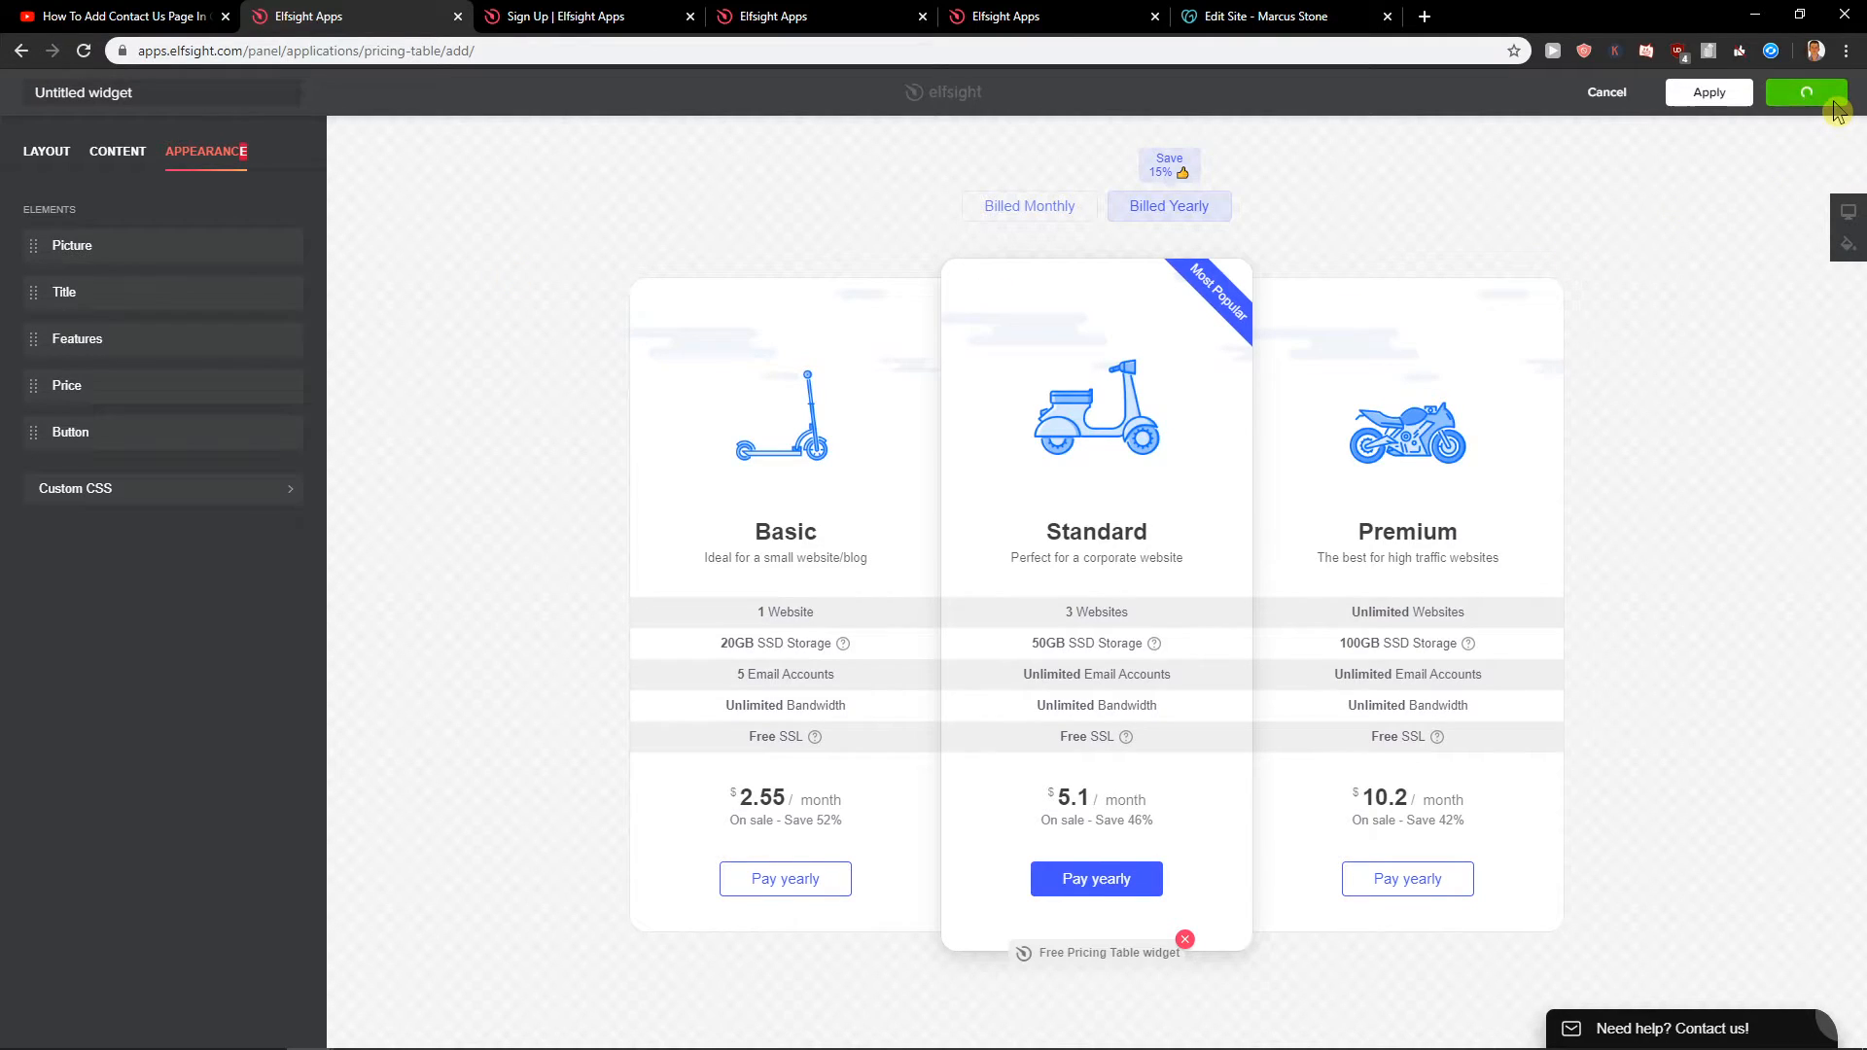
{"action": "left_click", "coordinate": [1804, 91]}
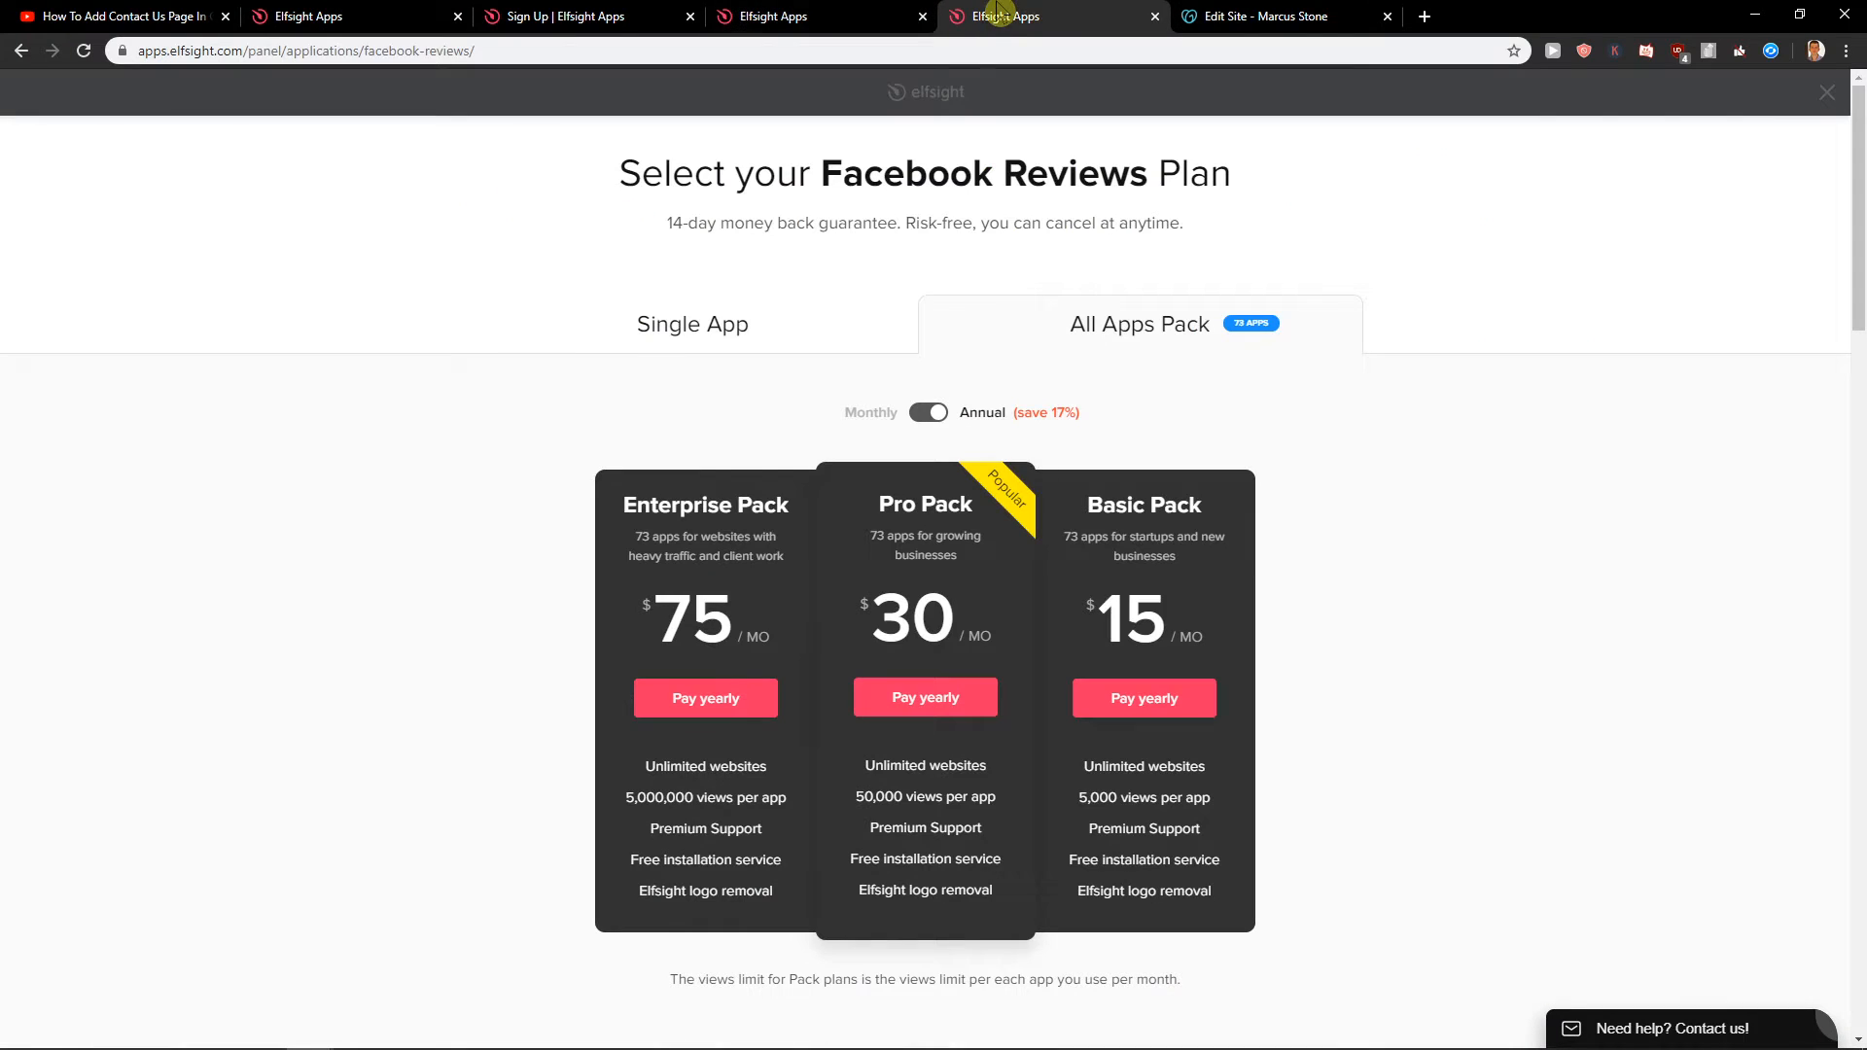
Switch to the other Elfsight tab and scroll to the Facebook Reviews Single App plans
{"action": "left_click", "coordinate": [691, 324]}
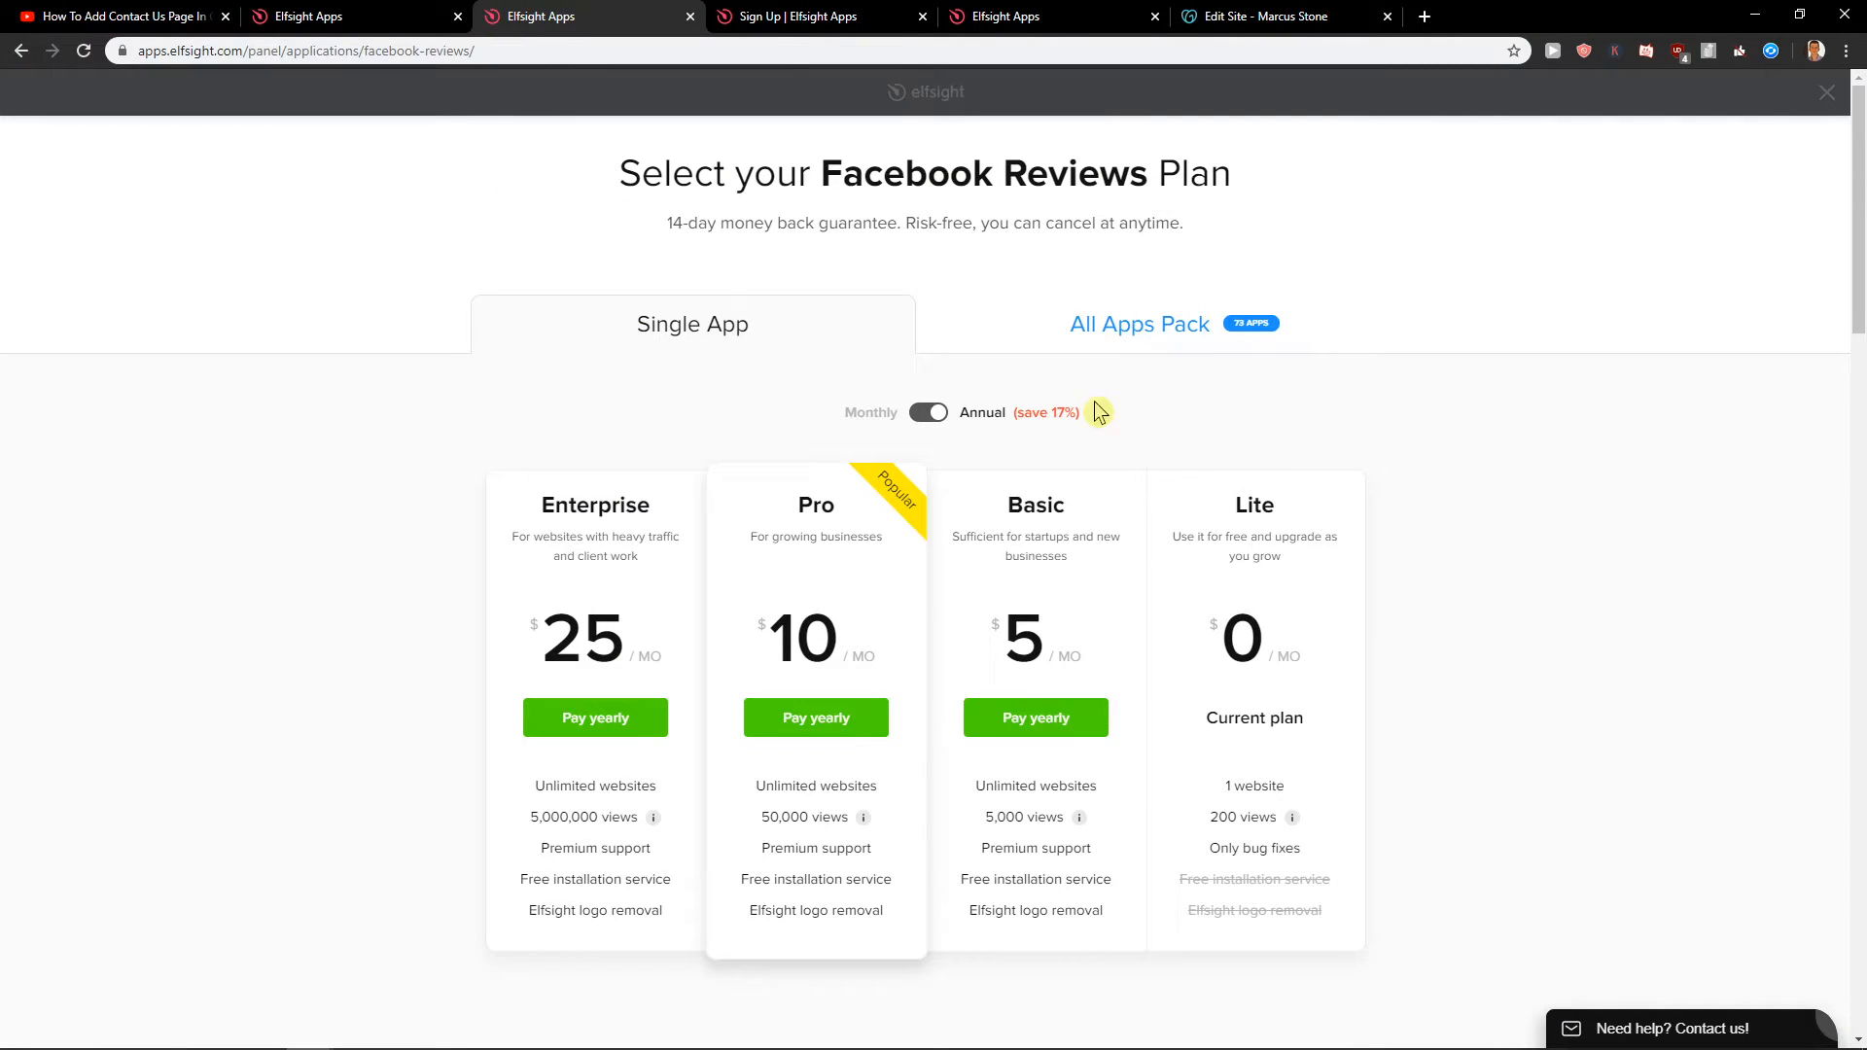
{"action": "scroll", "scroll_direction": "down", "scroll_amount": 3}
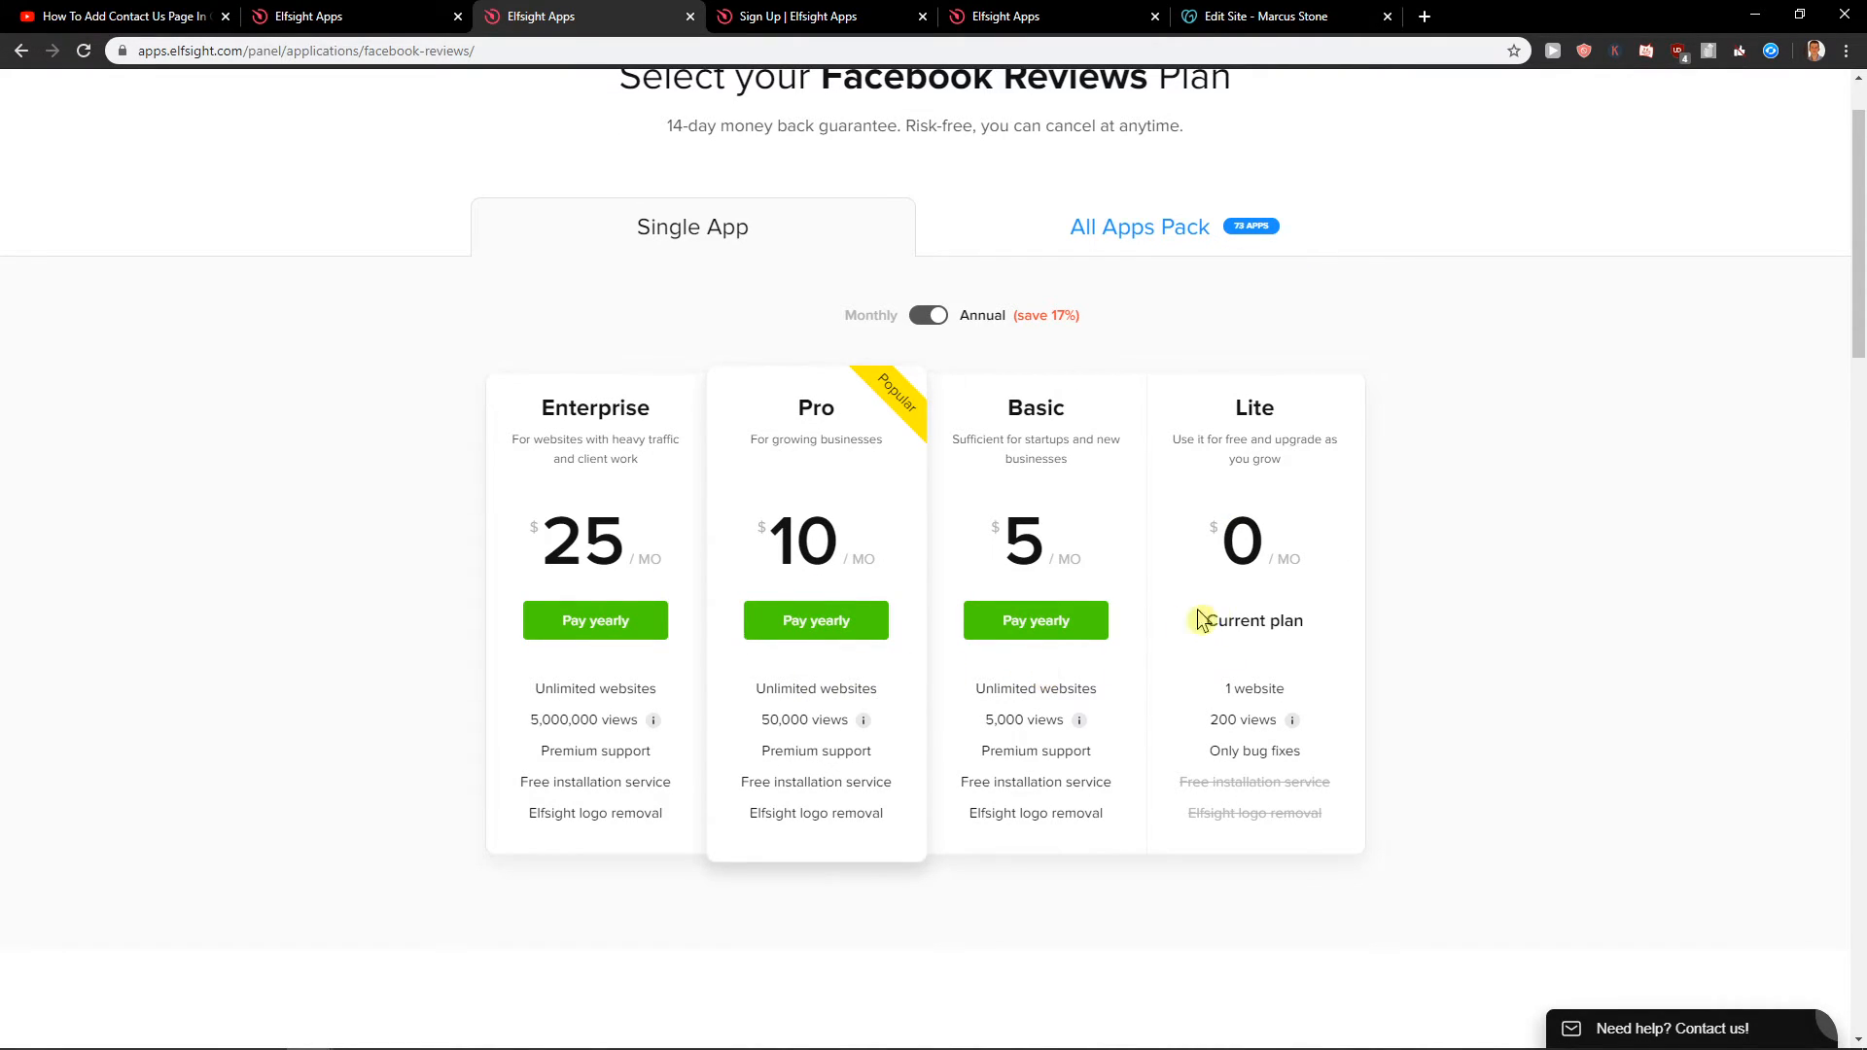
{"action": "mouse_move", "coordinate": [1394, 527]}
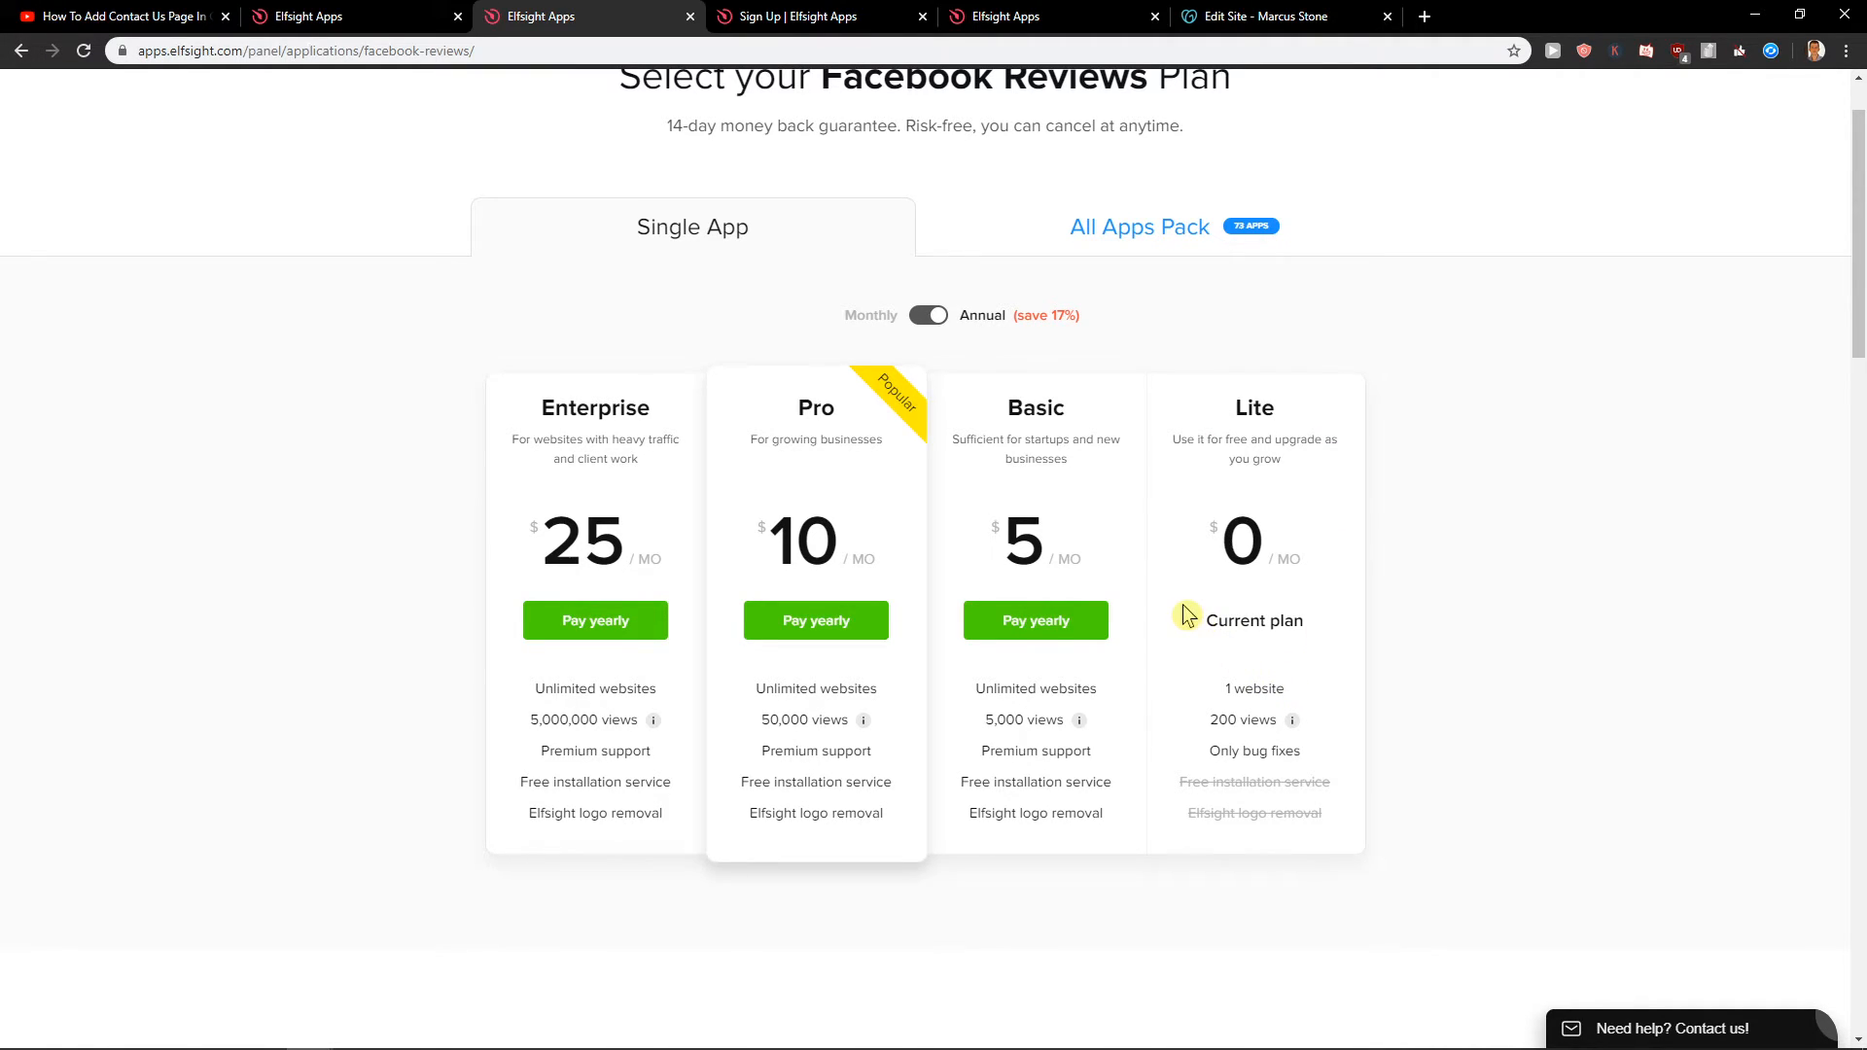
{"action": "mouse_move", "coordinate": [1157, 594]}
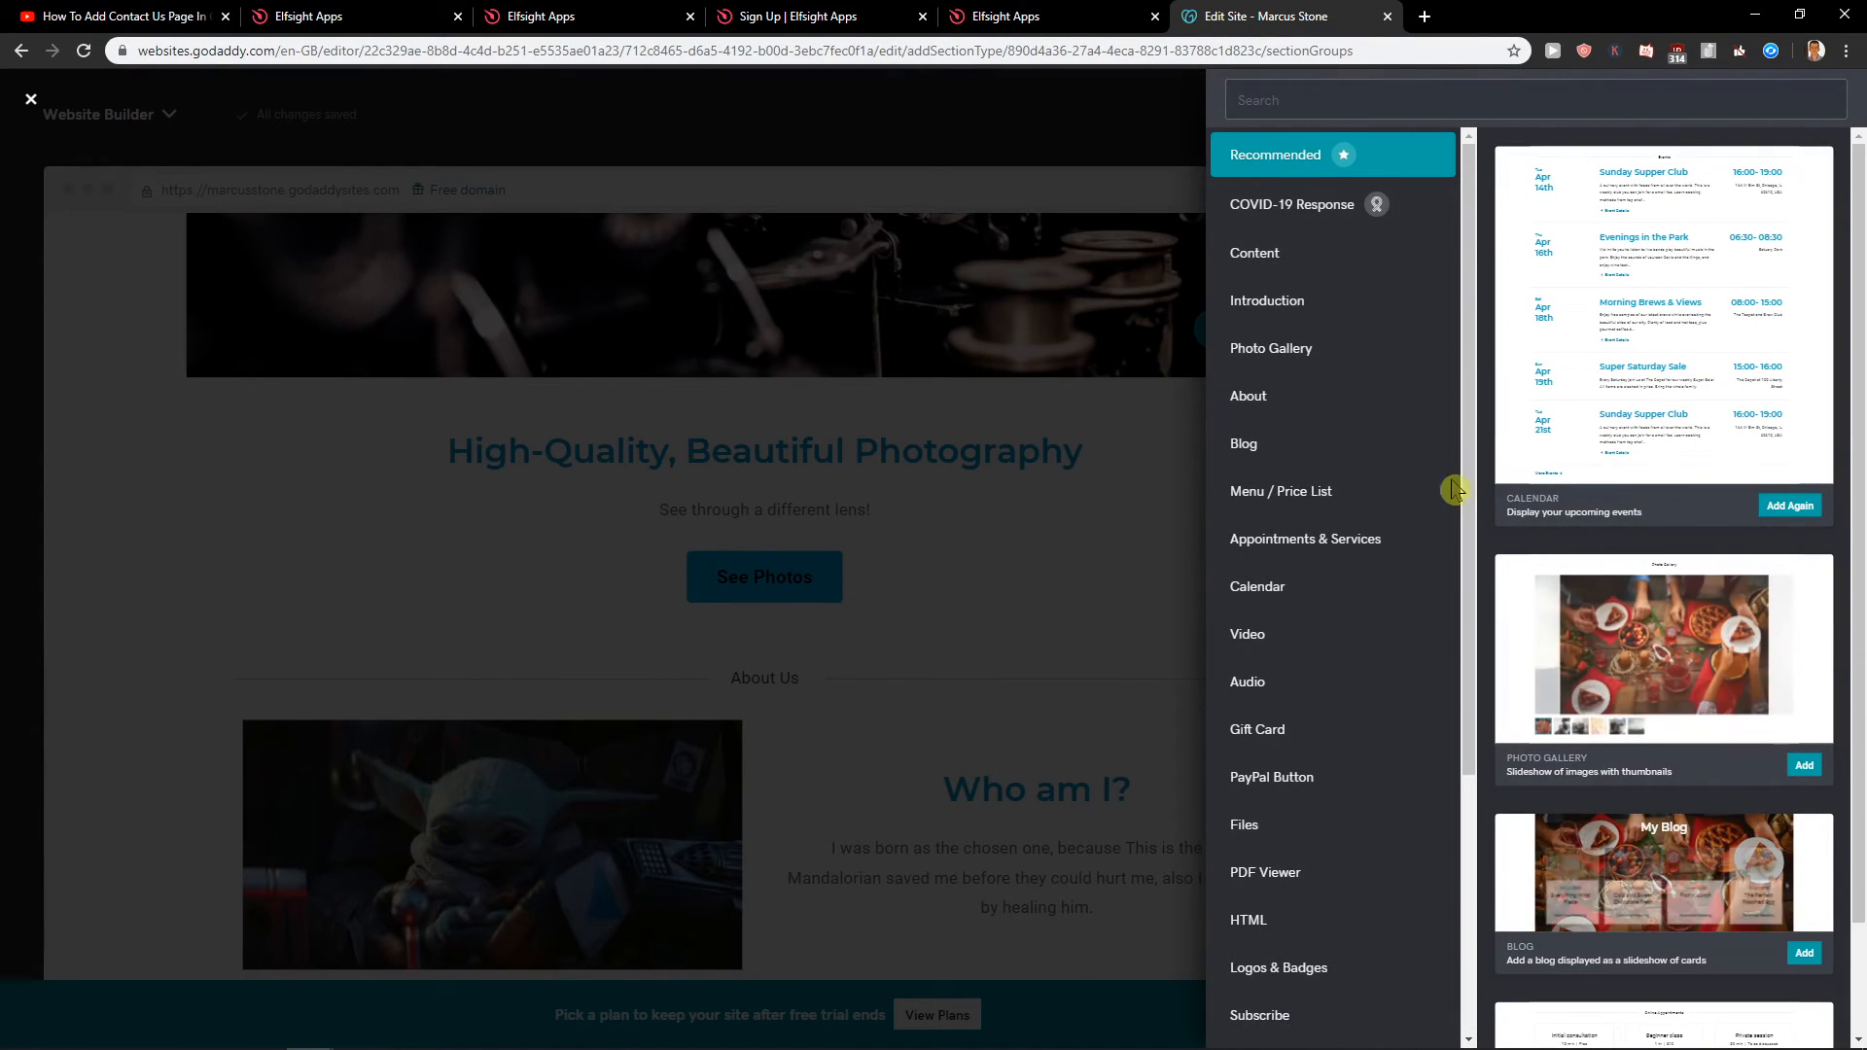
Add the HTML custom code section below the homepage cover
{"action": "scroll", "scroll_direction": "down", "scroll_amount": 3}
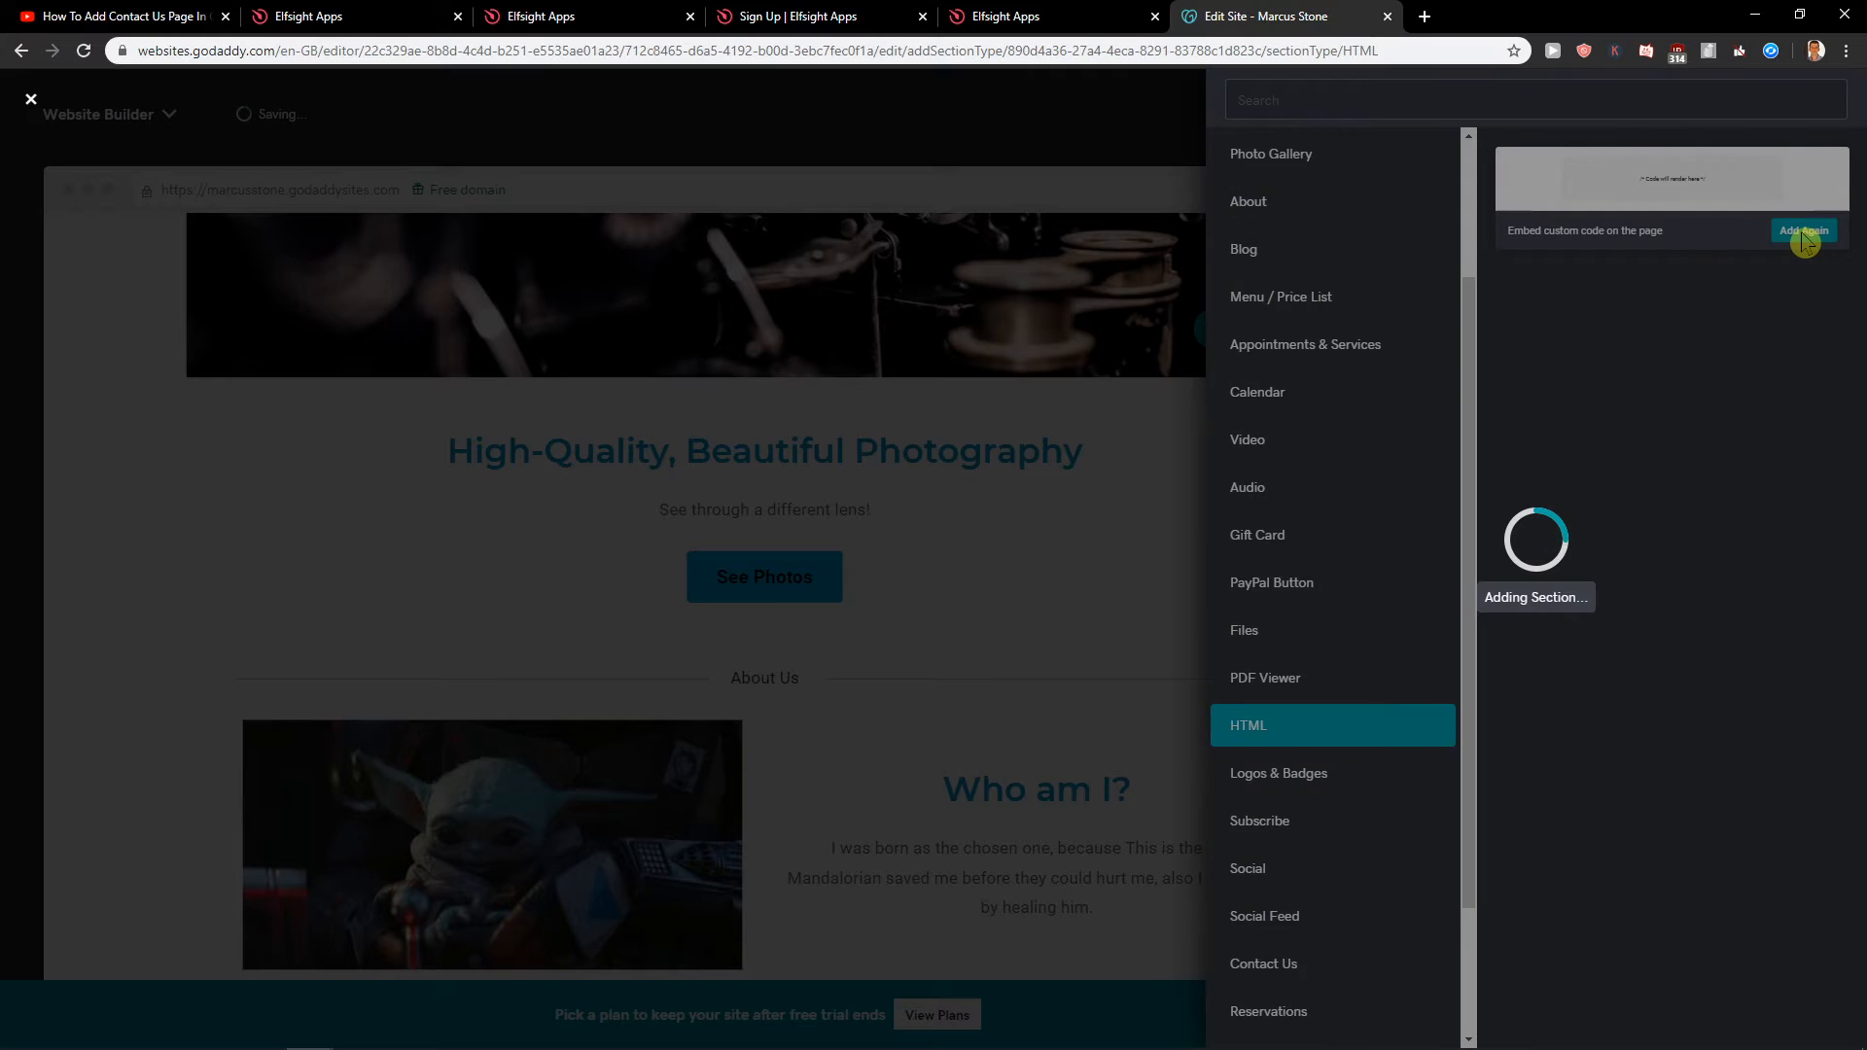
{"action": "left_click", "coordinate": [1804, 230]}
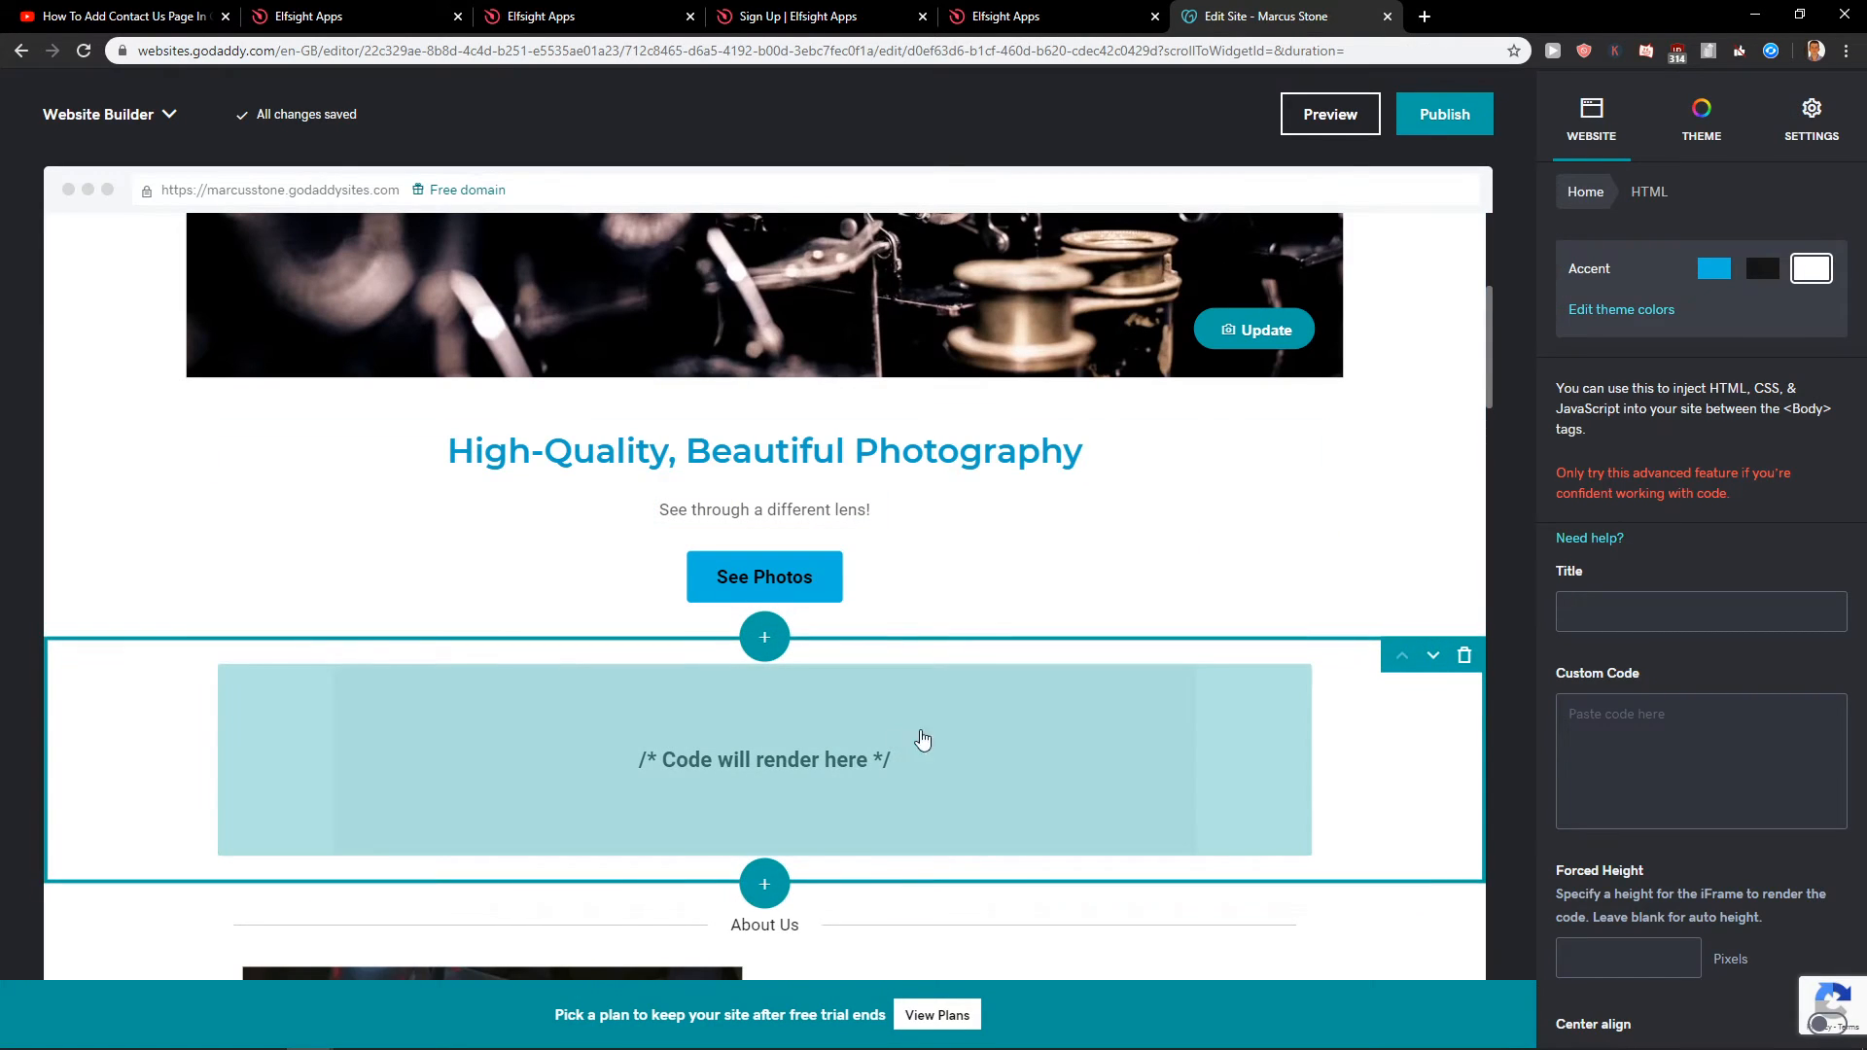
Paste the Elfsight platform.js script and div embed code into Custom Code
{"action": "type", "text": "<script src=\"https://apps.elfsight.com/p/platform.js\" defer></script><div class=\"elfsight-app-ff68c6b4-fd3b-453b-a248-ac3e28e34e1a\"></div>"}
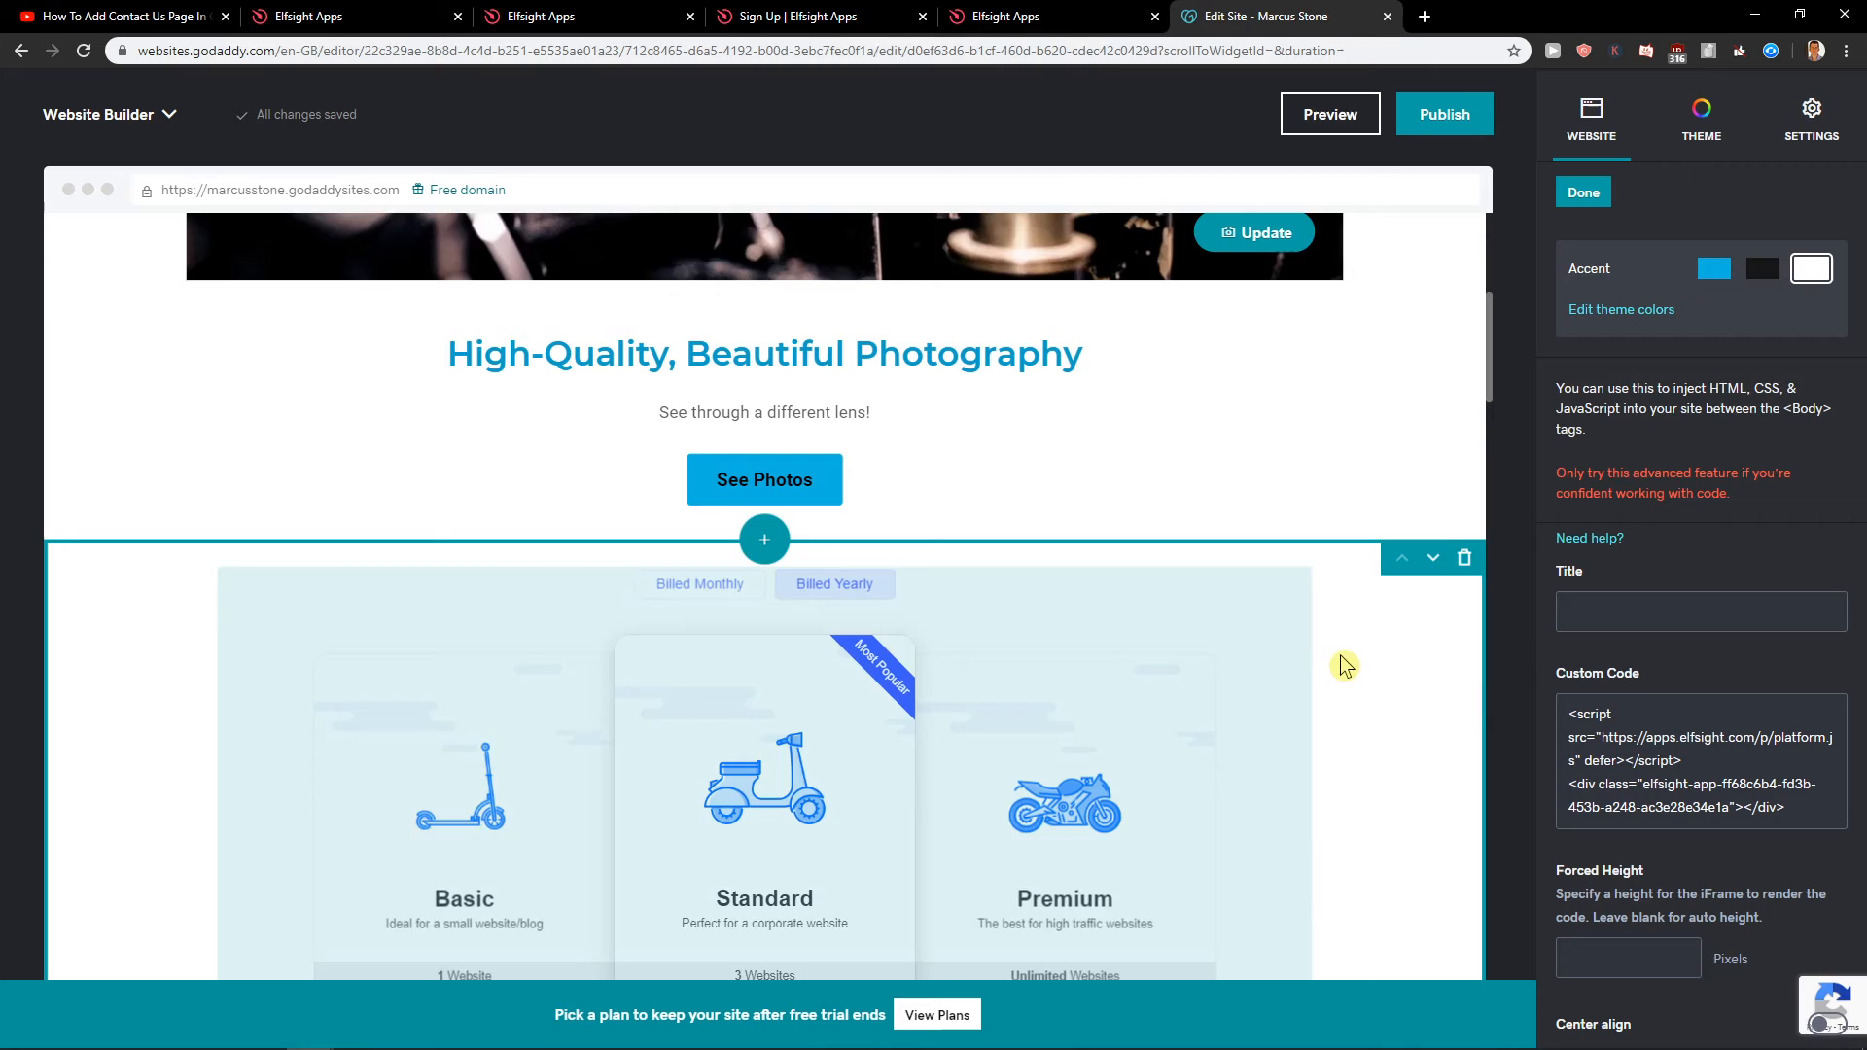
{"action": "scroll", "scroll_direction": "down", "scroll_amount": 3}
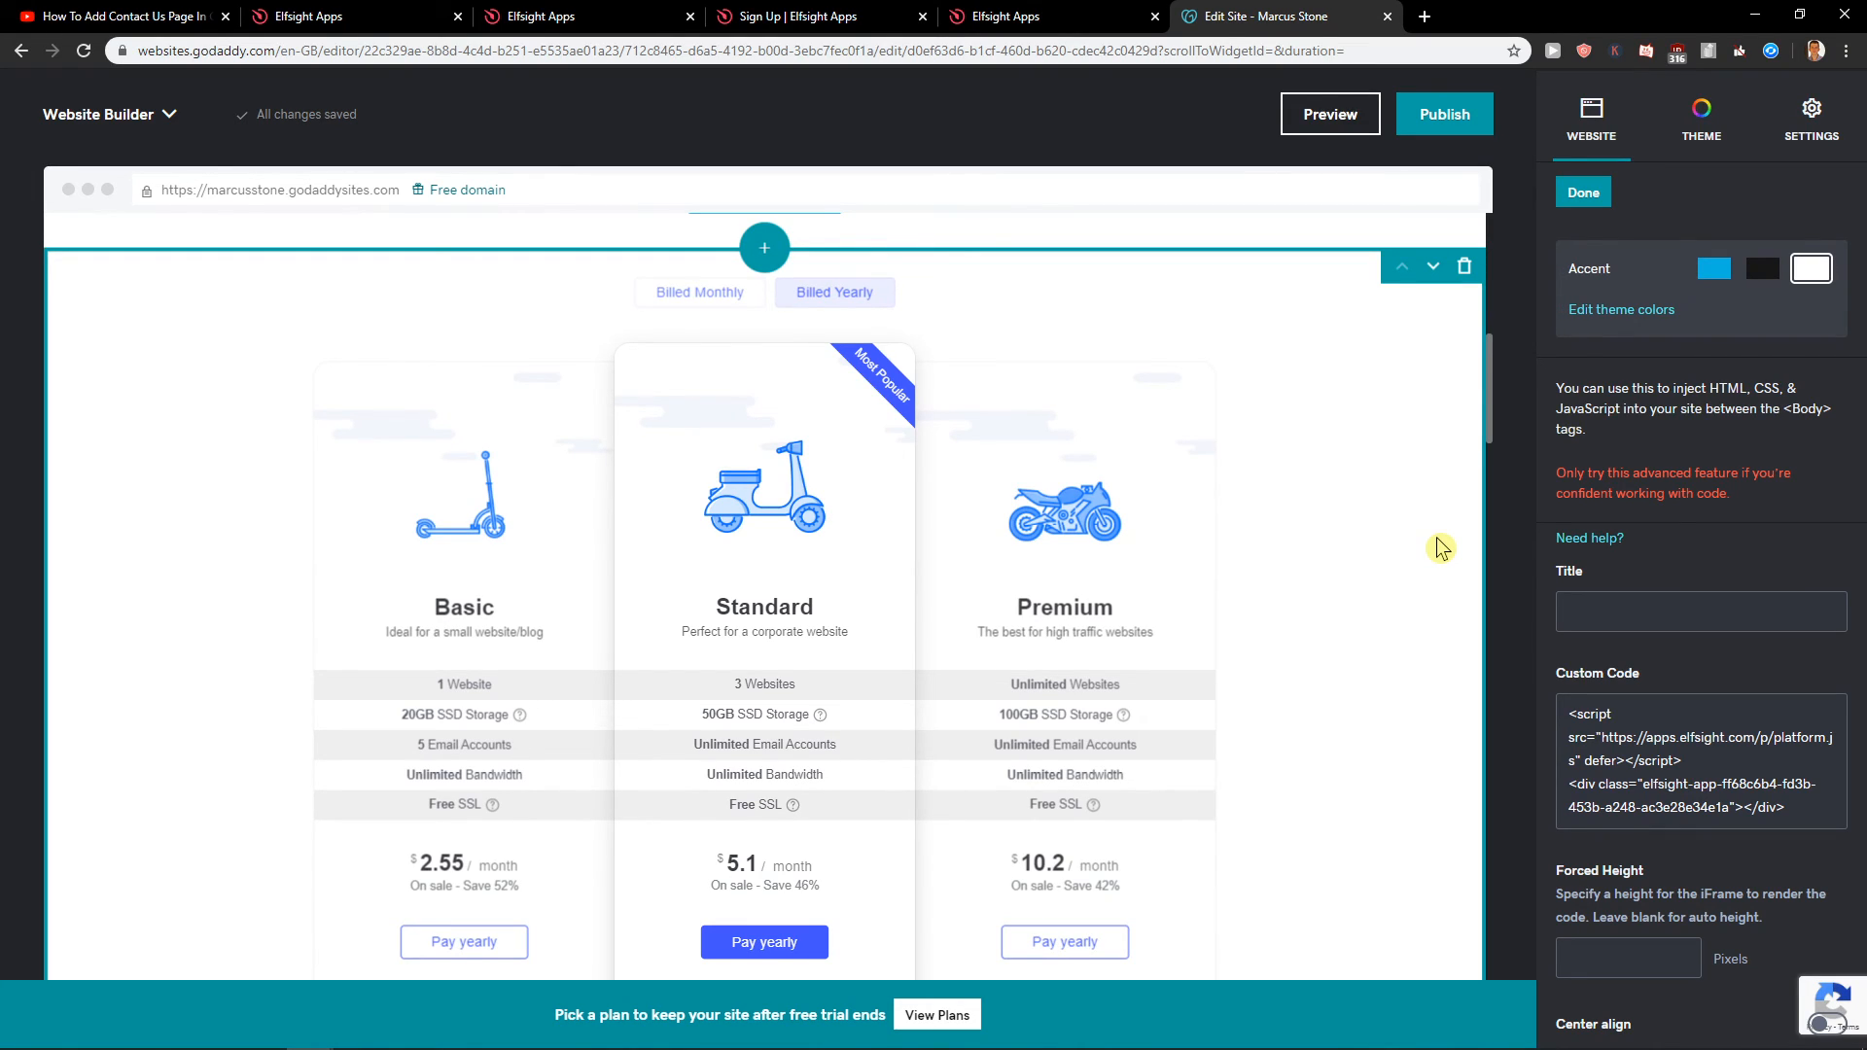
{"action": "mouse_move", "coordinate": [75, 794]}
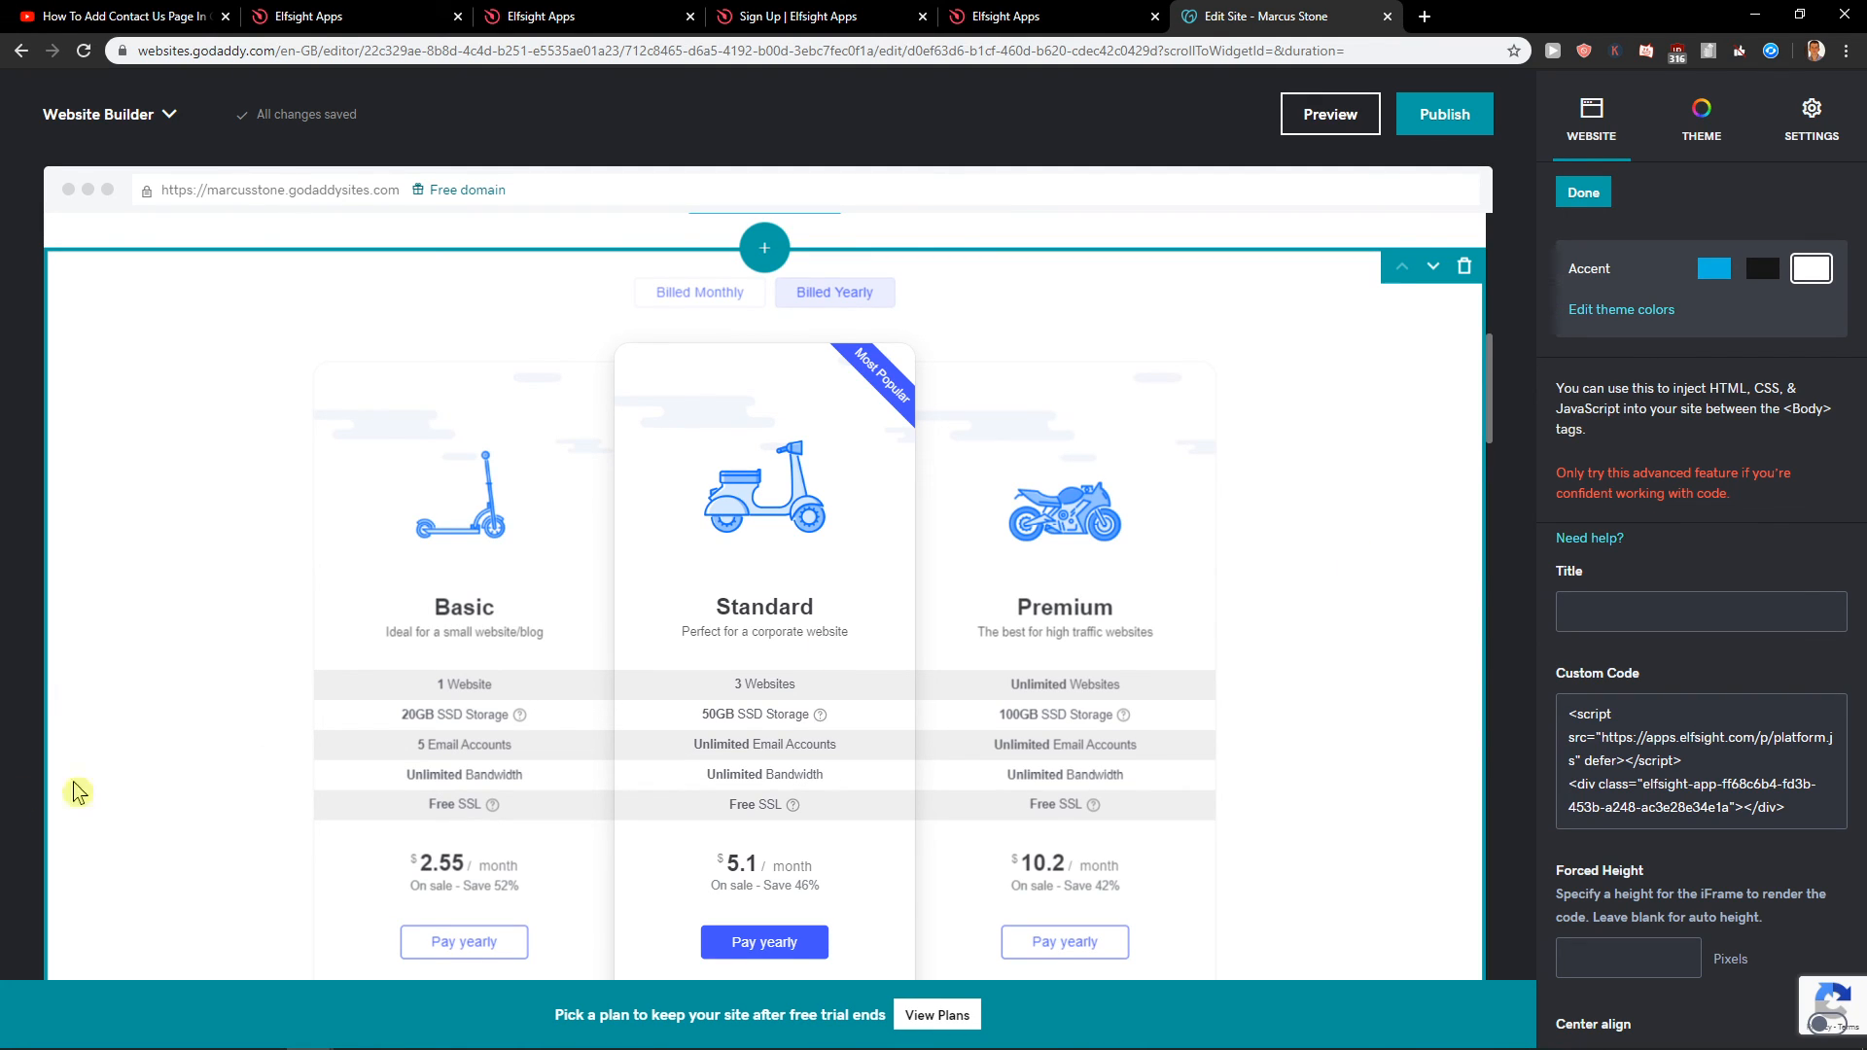